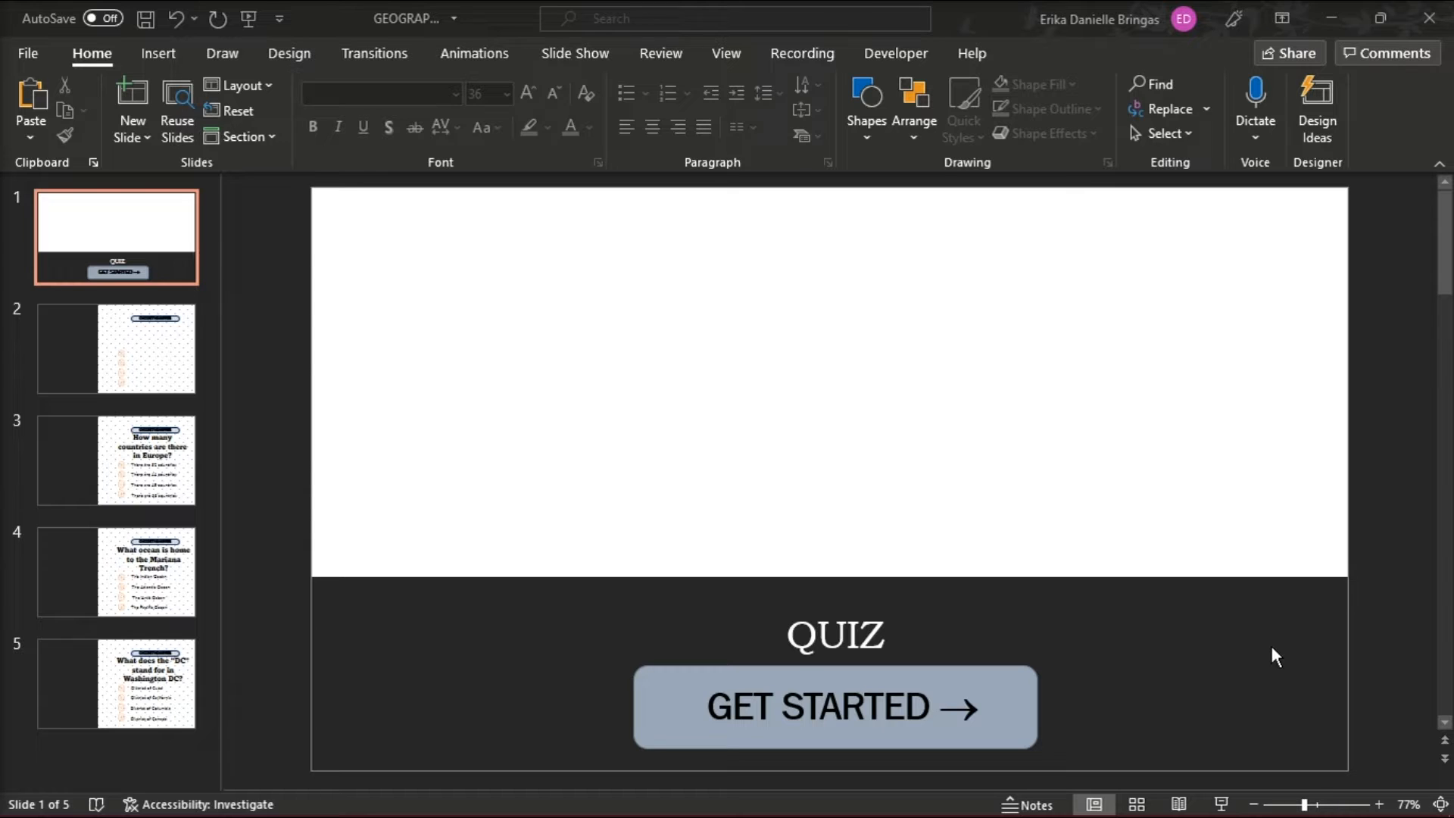
{"action": "mouse_move", "coordinate": [886, 627]}
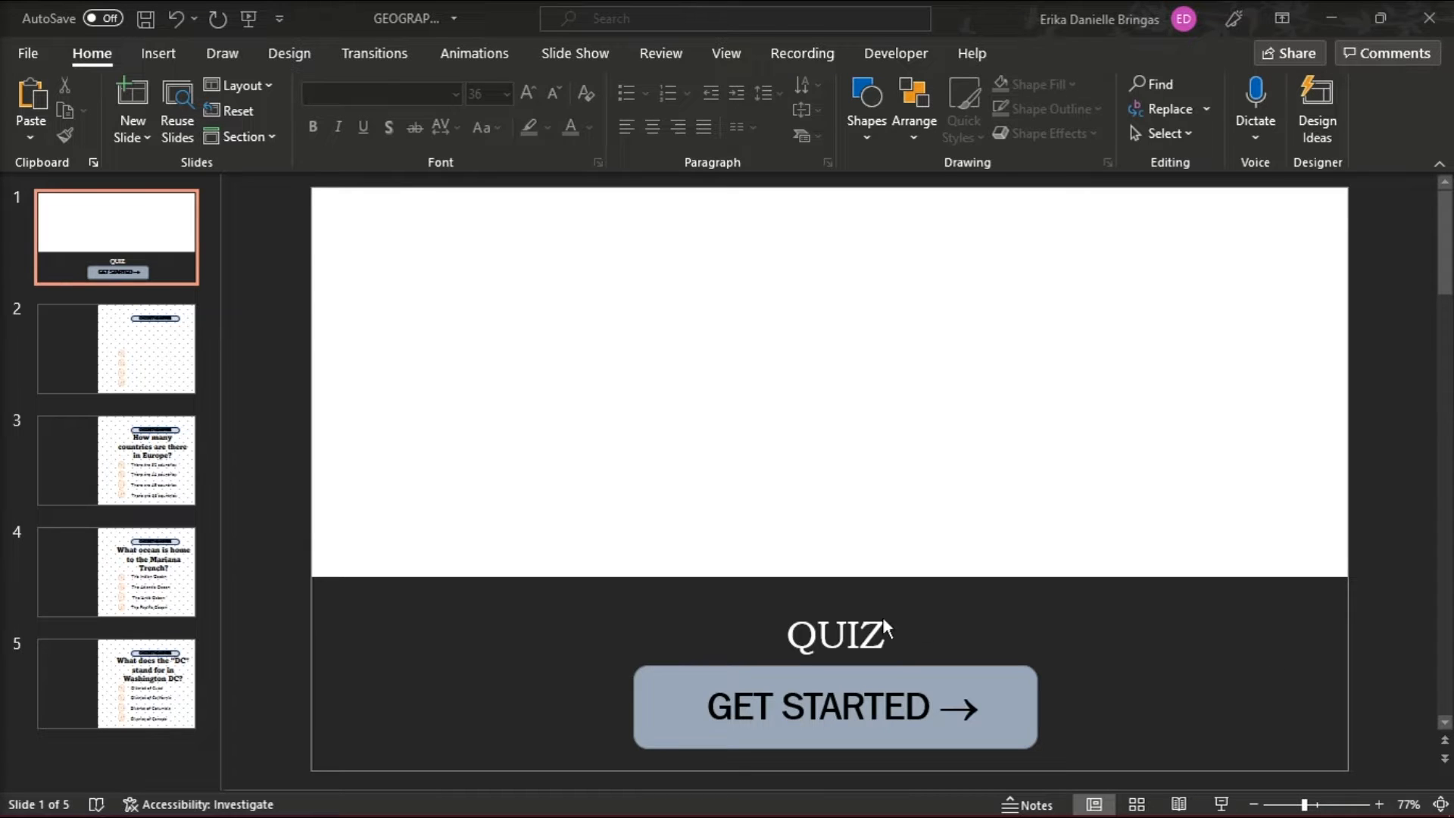
- Insert the word GEOGRAPHY before QUIZ so the title reads 'GEOGRAPHY QUIZ'
{"action": "left_click", "coordinate": [833, 635]}
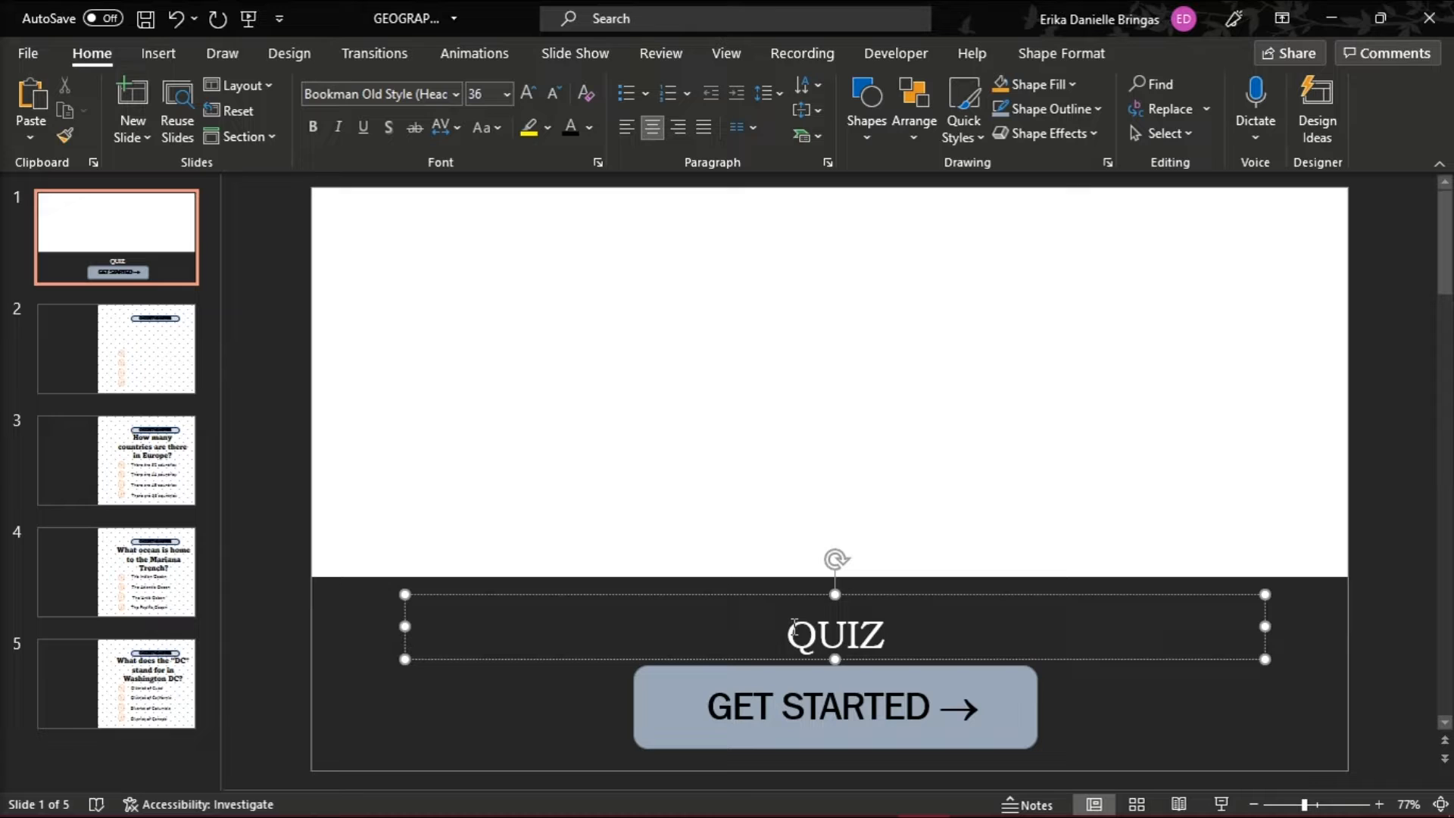
{"action": "type", "text": "GEOGRAPHY"}
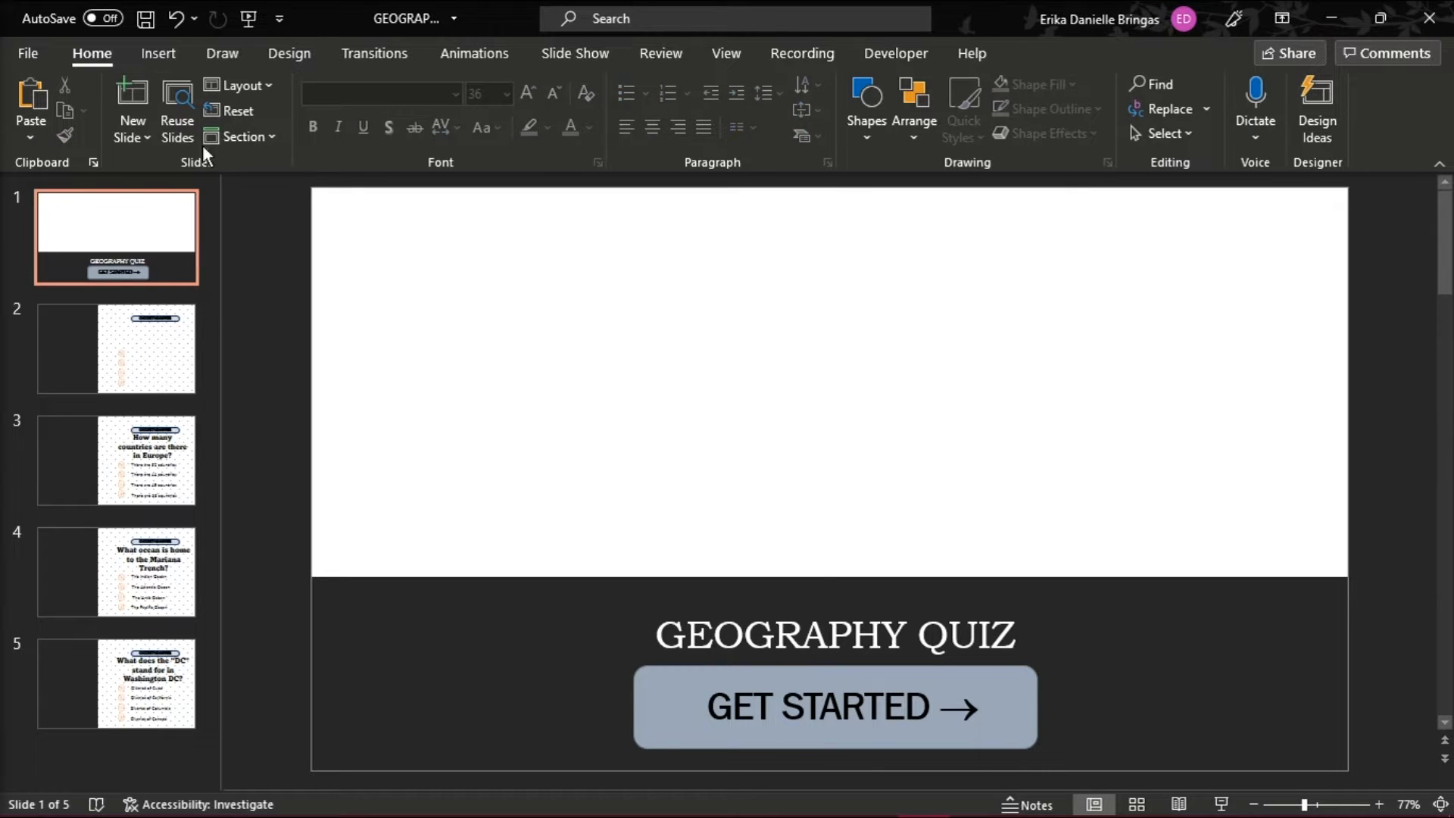
{"action": "left_click", "coordinate": [157, 53]}
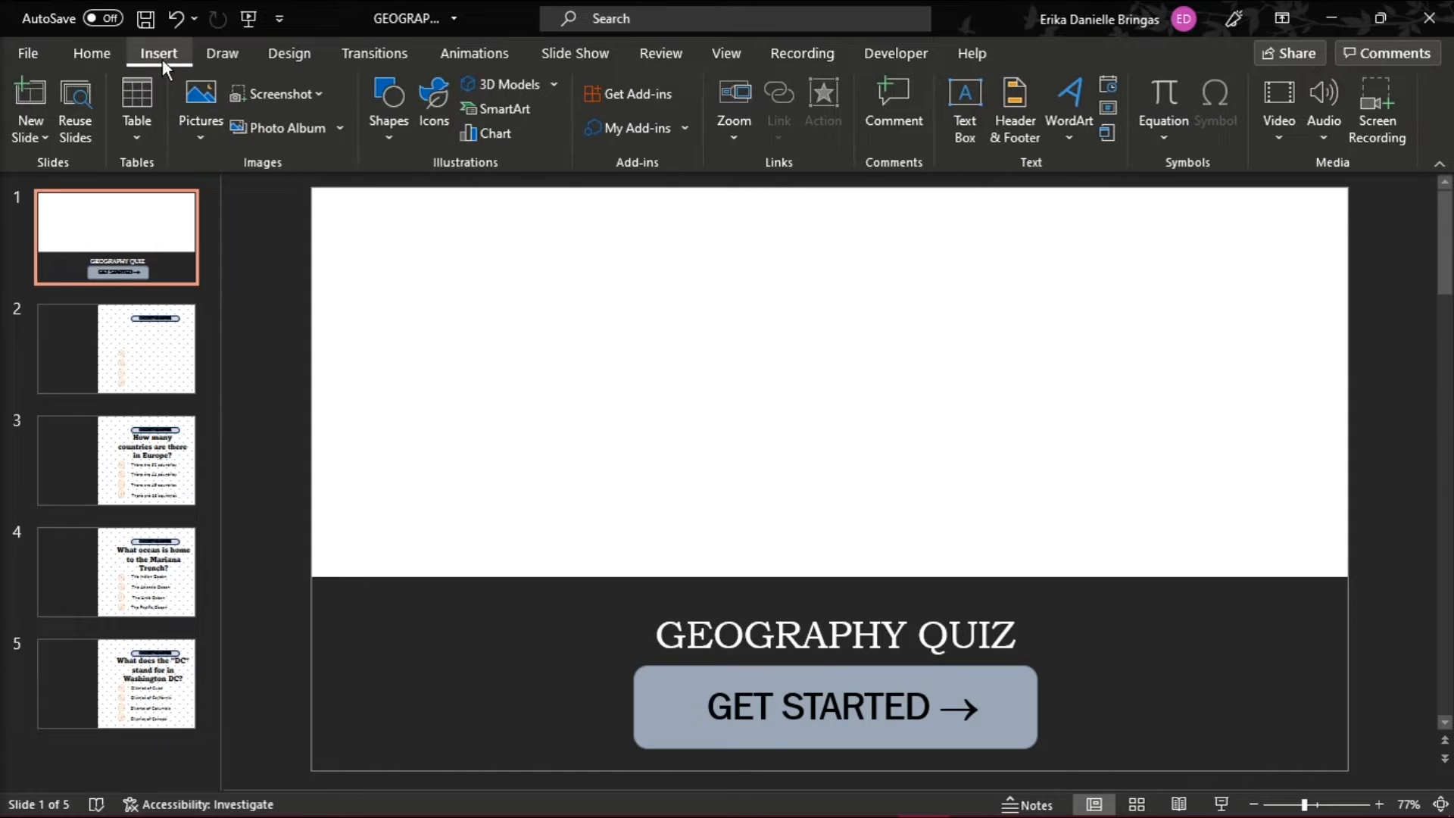
- Insert the geography illustration across the top of the title slide
{"action": "left_click", "coordinate": [200, 109]}
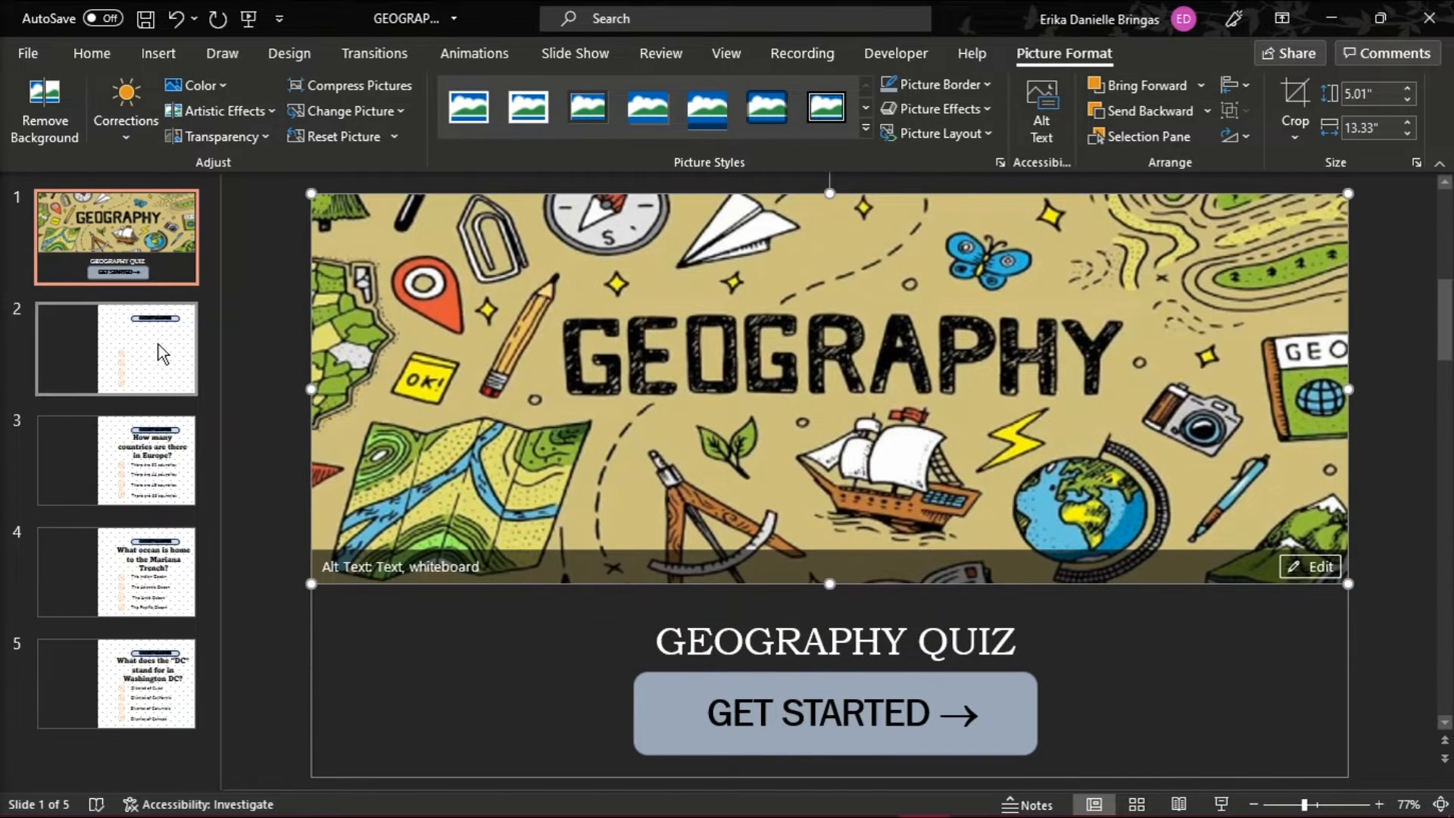
- On slide 2, enter the question 'What is the capital of France?' in the question box
{"action": "left_click", "coordinate": [117, 348]}
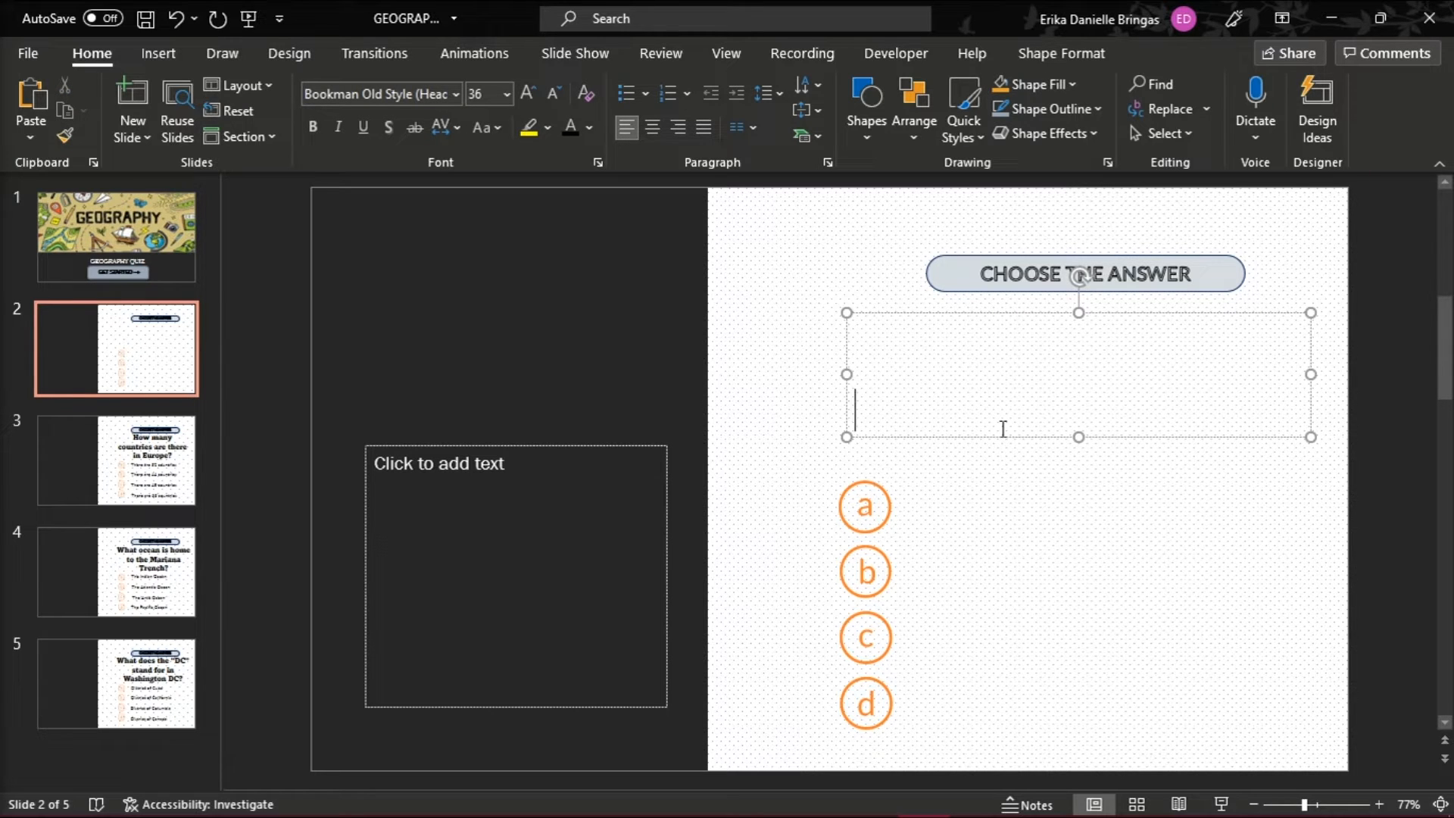
{"action": "type", "text": "What is the ca"}
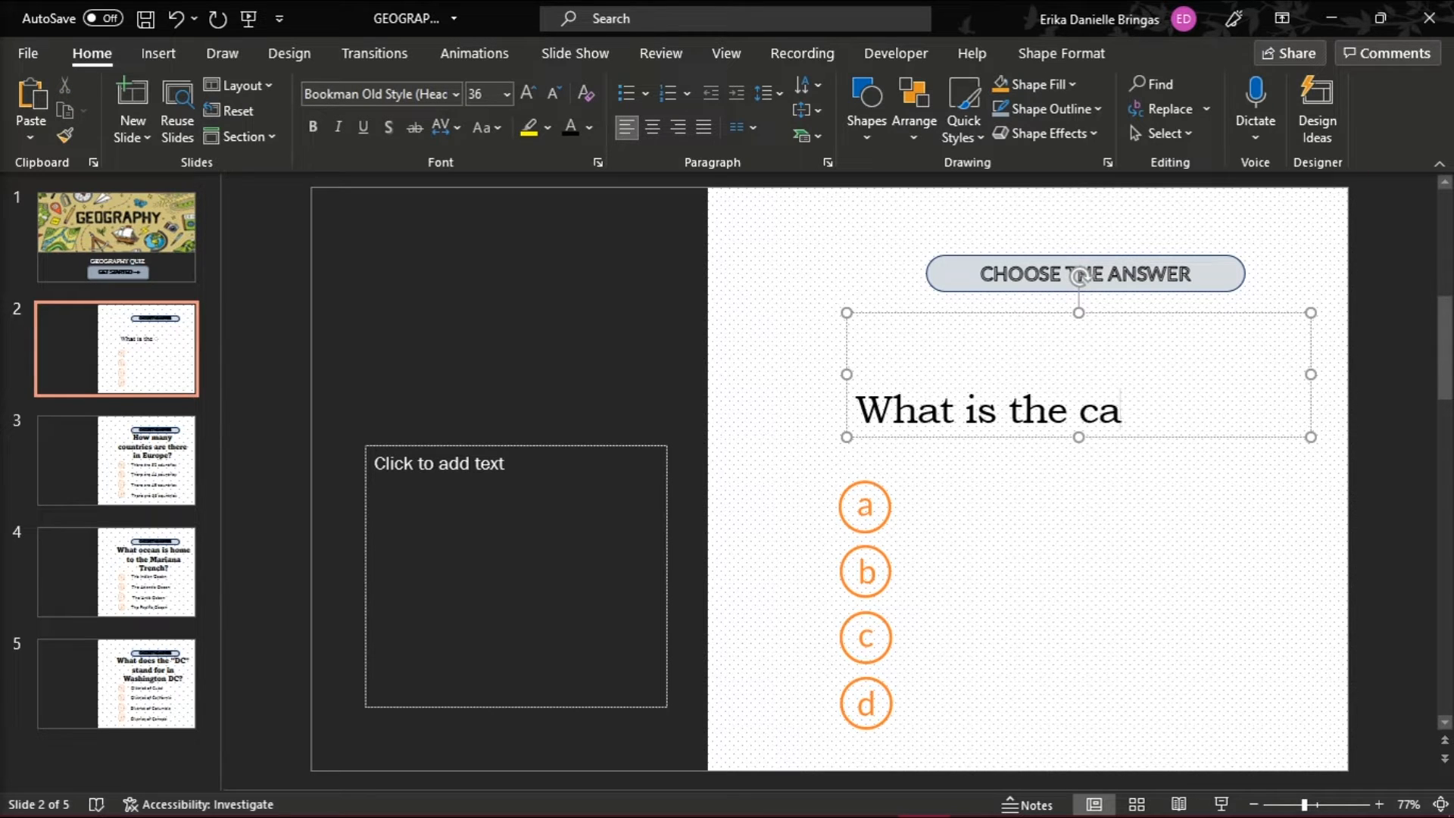
{"action": "left_click", "coordinate": [453, 94]}
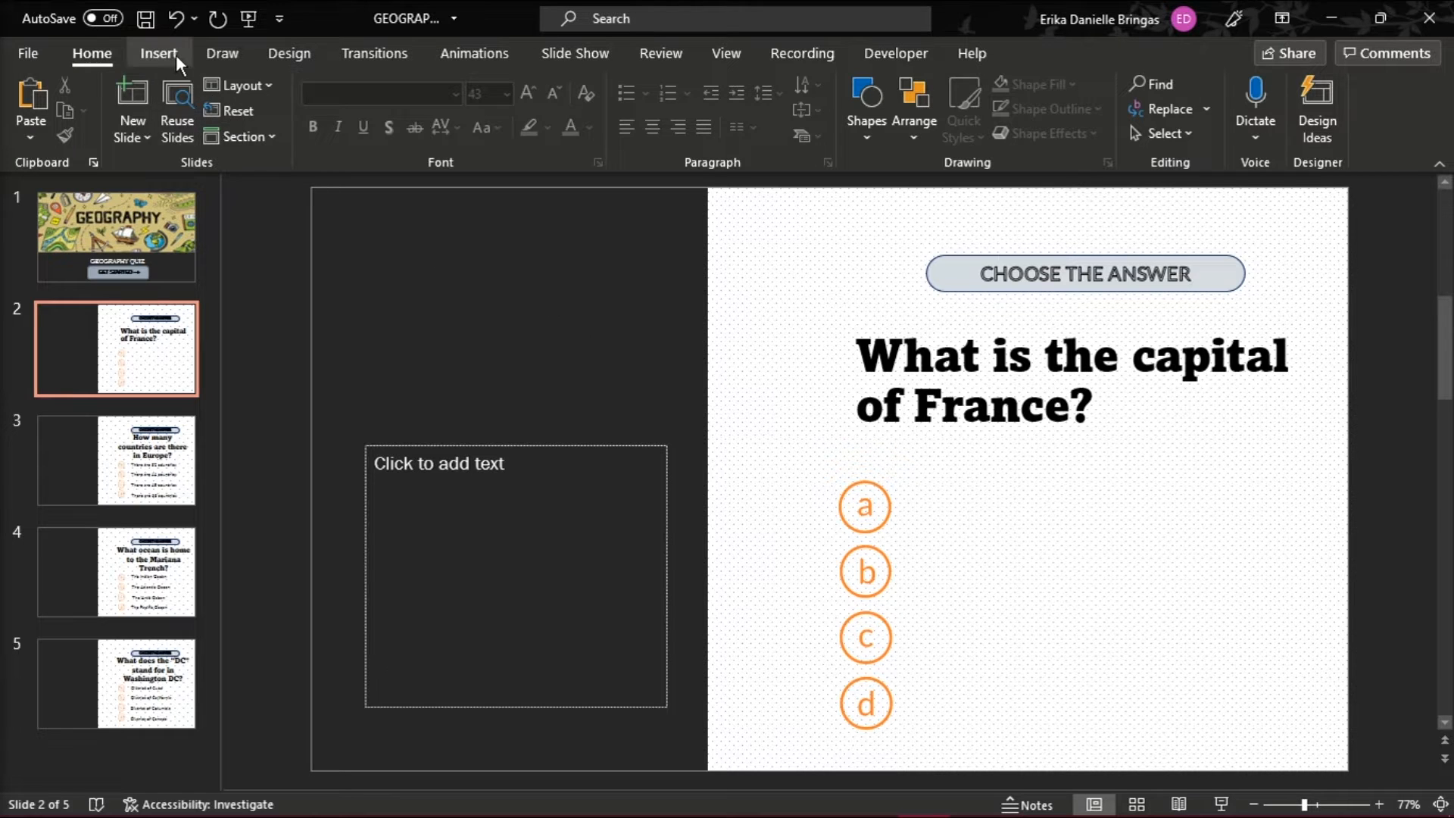
- Insert the France map picture and enlarge it to fill slide 2's left panel
{"action": "left_click", "coordinate": [157, 53]}
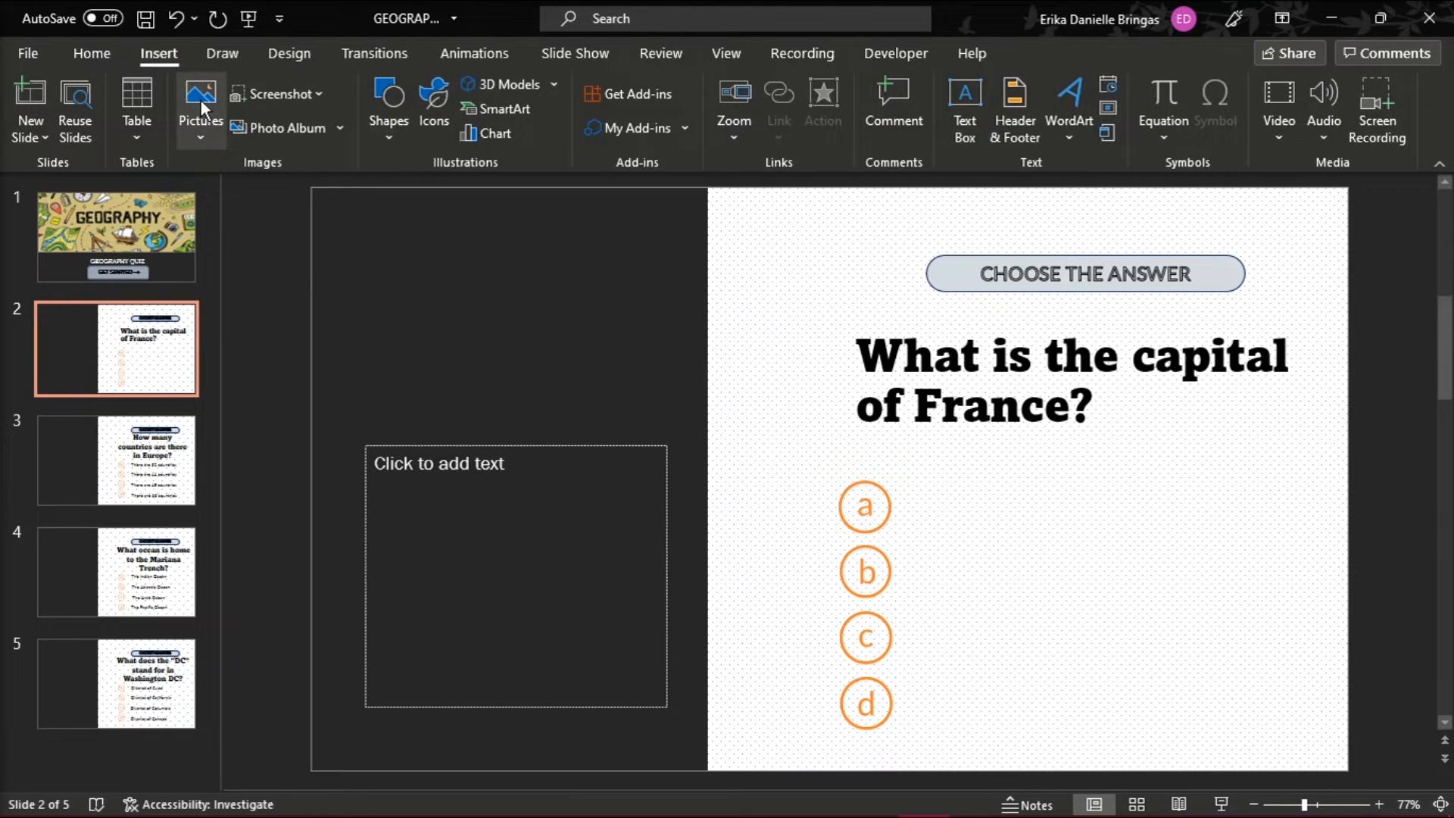
{"action": "left_click", "coordinate": [200, 109]}
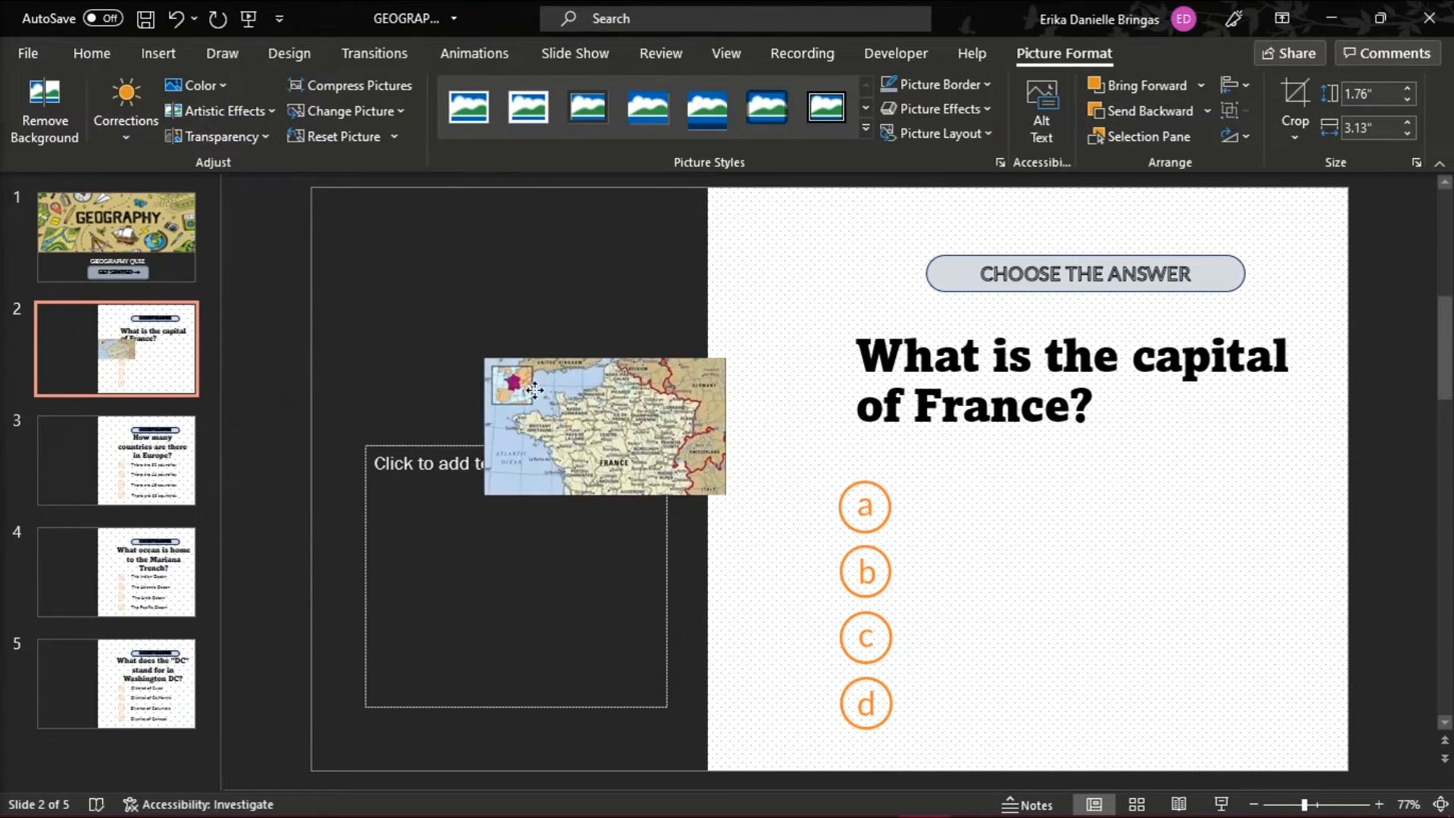
{"action": "left_click_drag", "start_coordinate": [603, 427], "coordinate": [459, 344]}
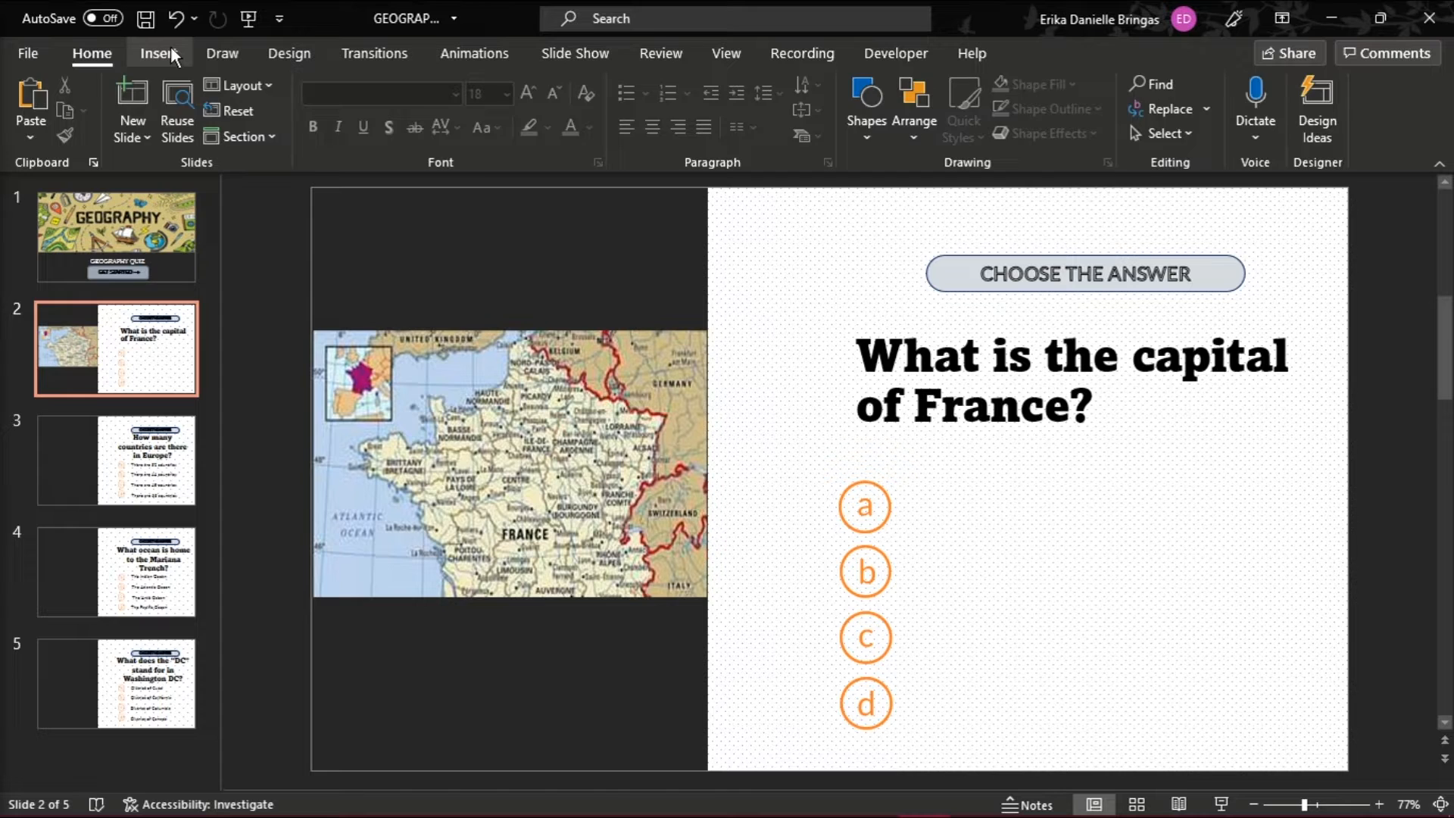
- Add answer text boxes Paris and United Kingdom beside the options, with enlarged font
{"action": "left_click", "coordinate": [158, 53]}
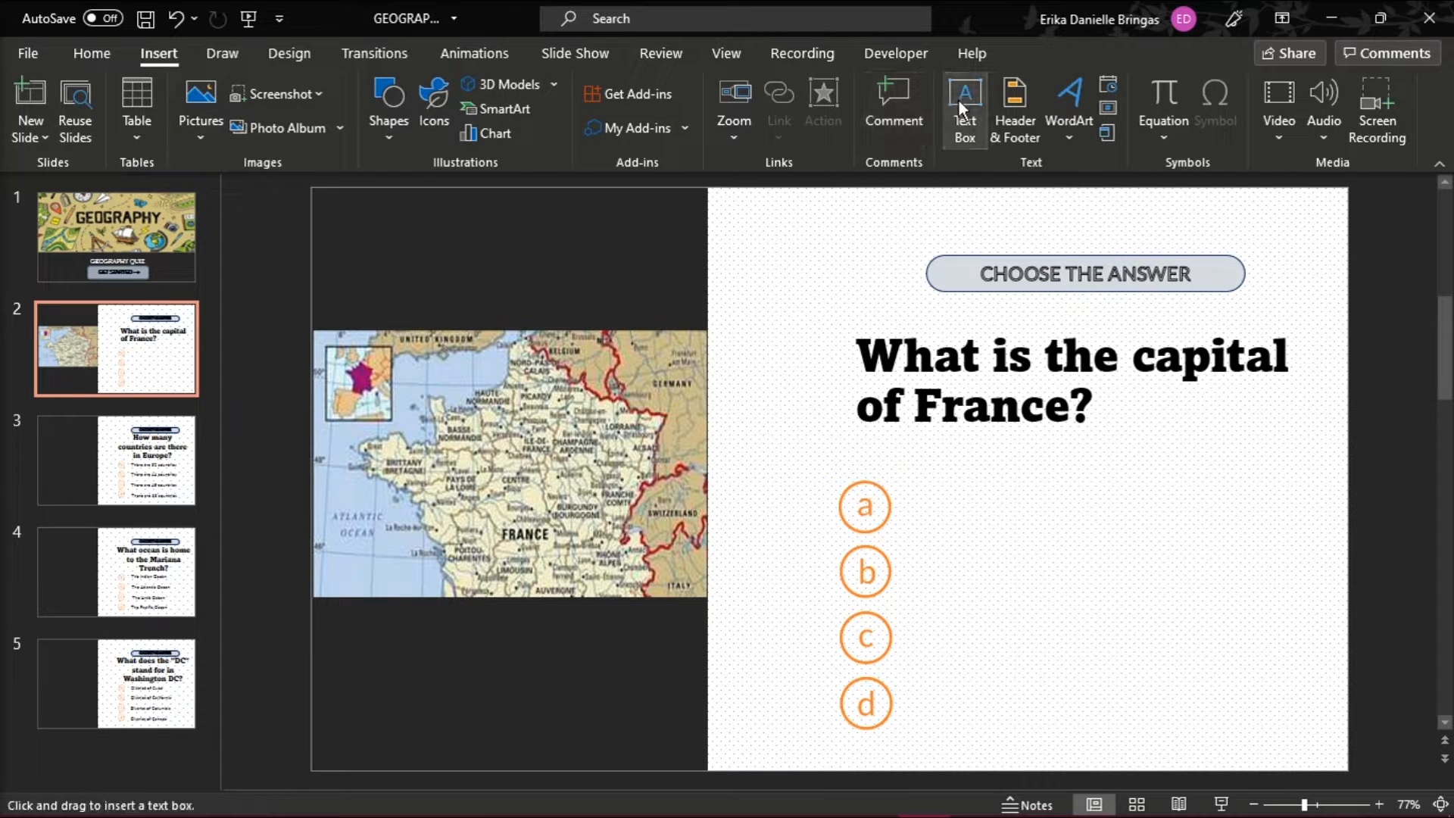
{"action": "left_click_drag", "start_coordinate": [909, 491], "coordinate": [1219, 540]}
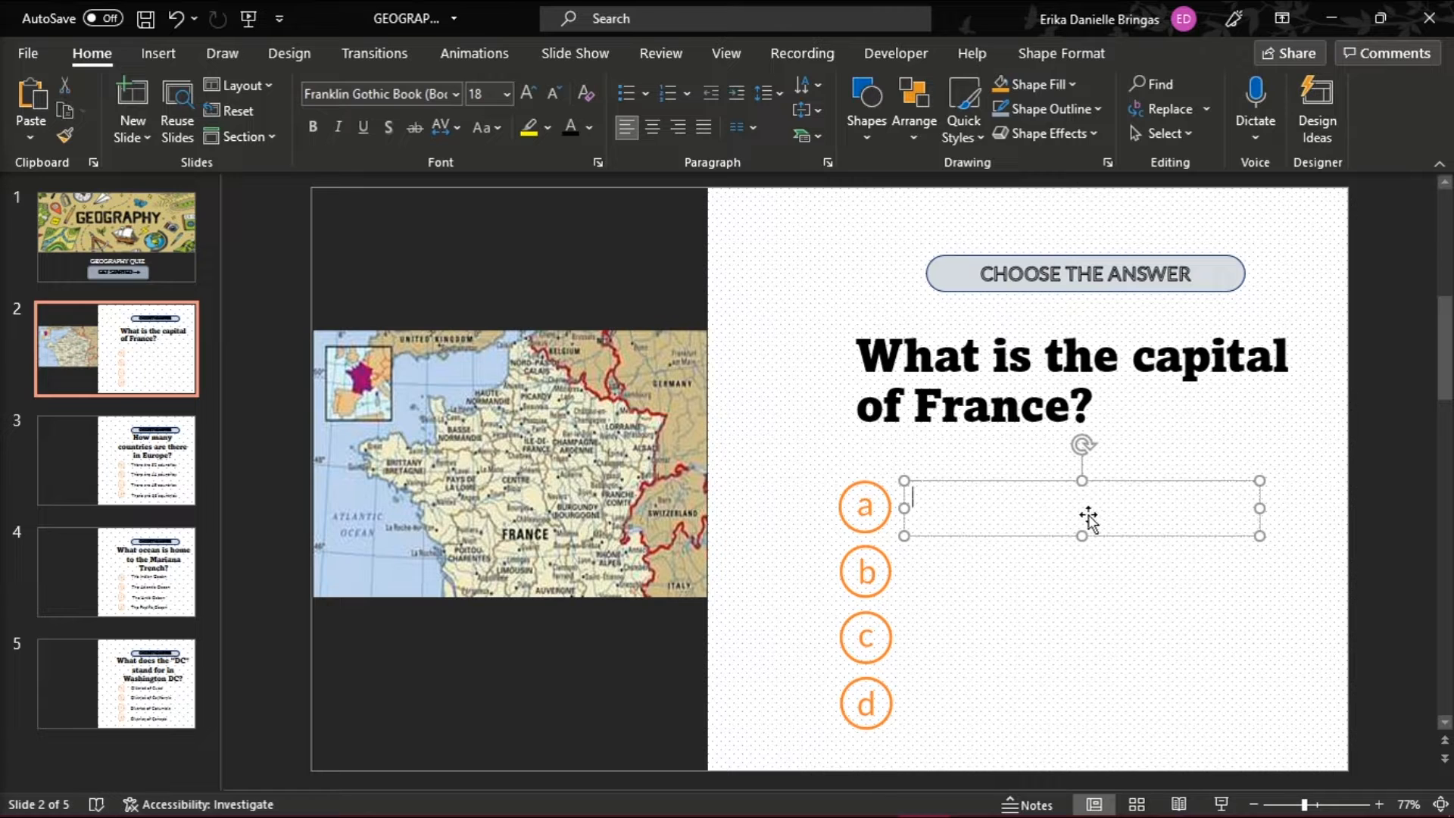
{"action": "type", "text": "Paris"}
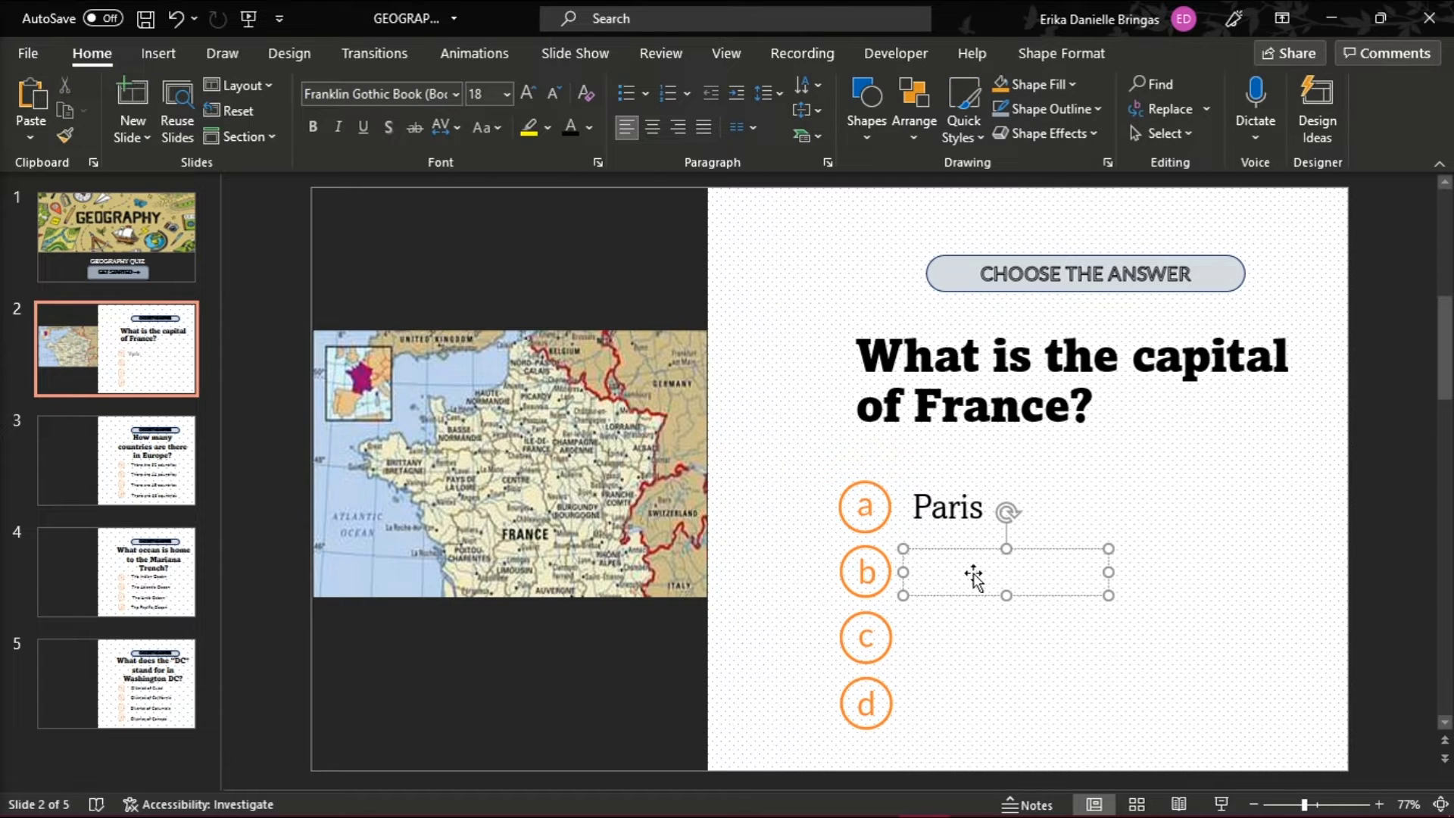
{"action": "type", "text": "United Kingdom"}
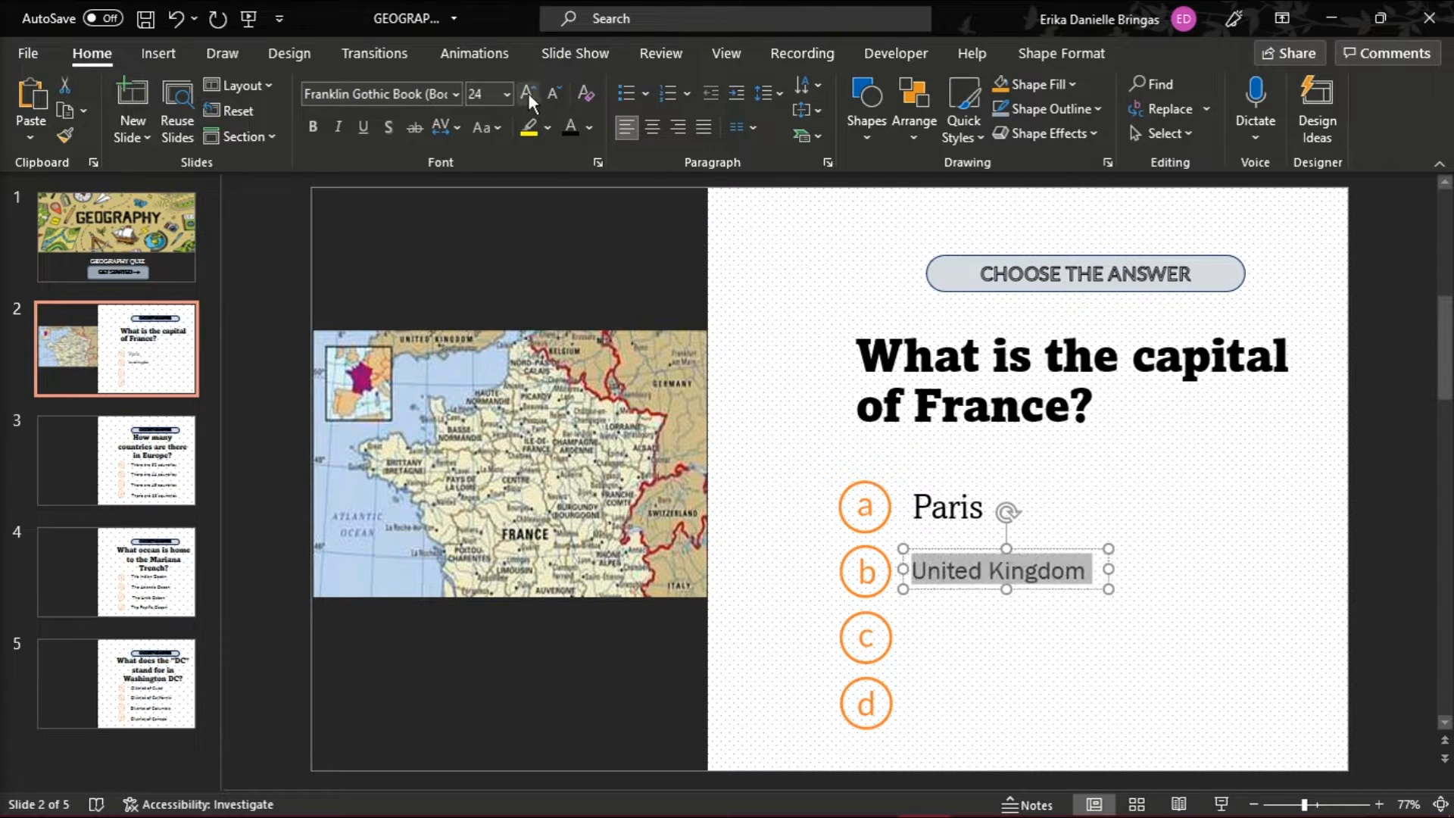
{"action": "left_click", "coordinate": [453, 94]}
{"action": "type", "text": "Italy"}
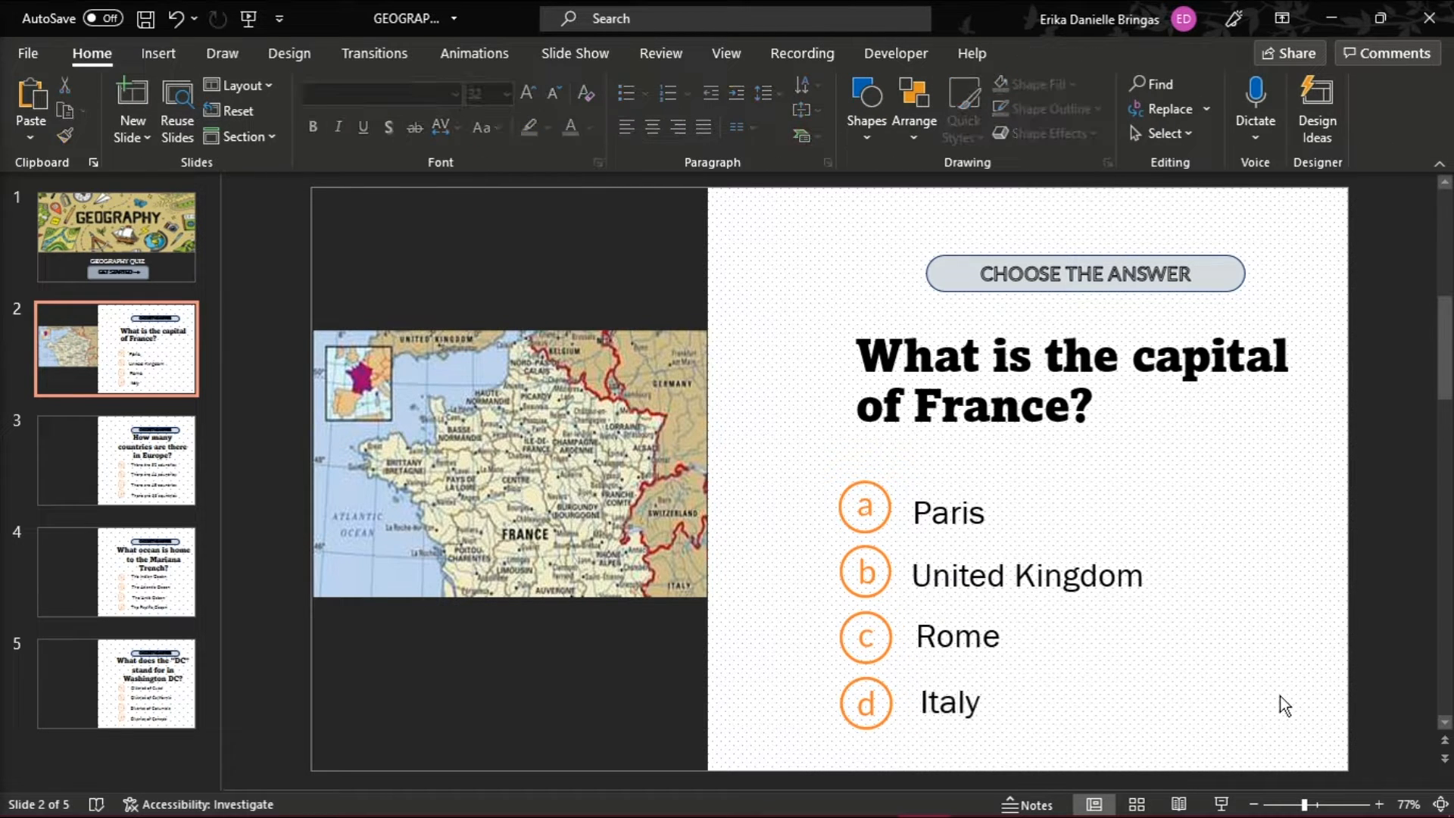
{"action": "left_click", "coordinate": [158, 53]}
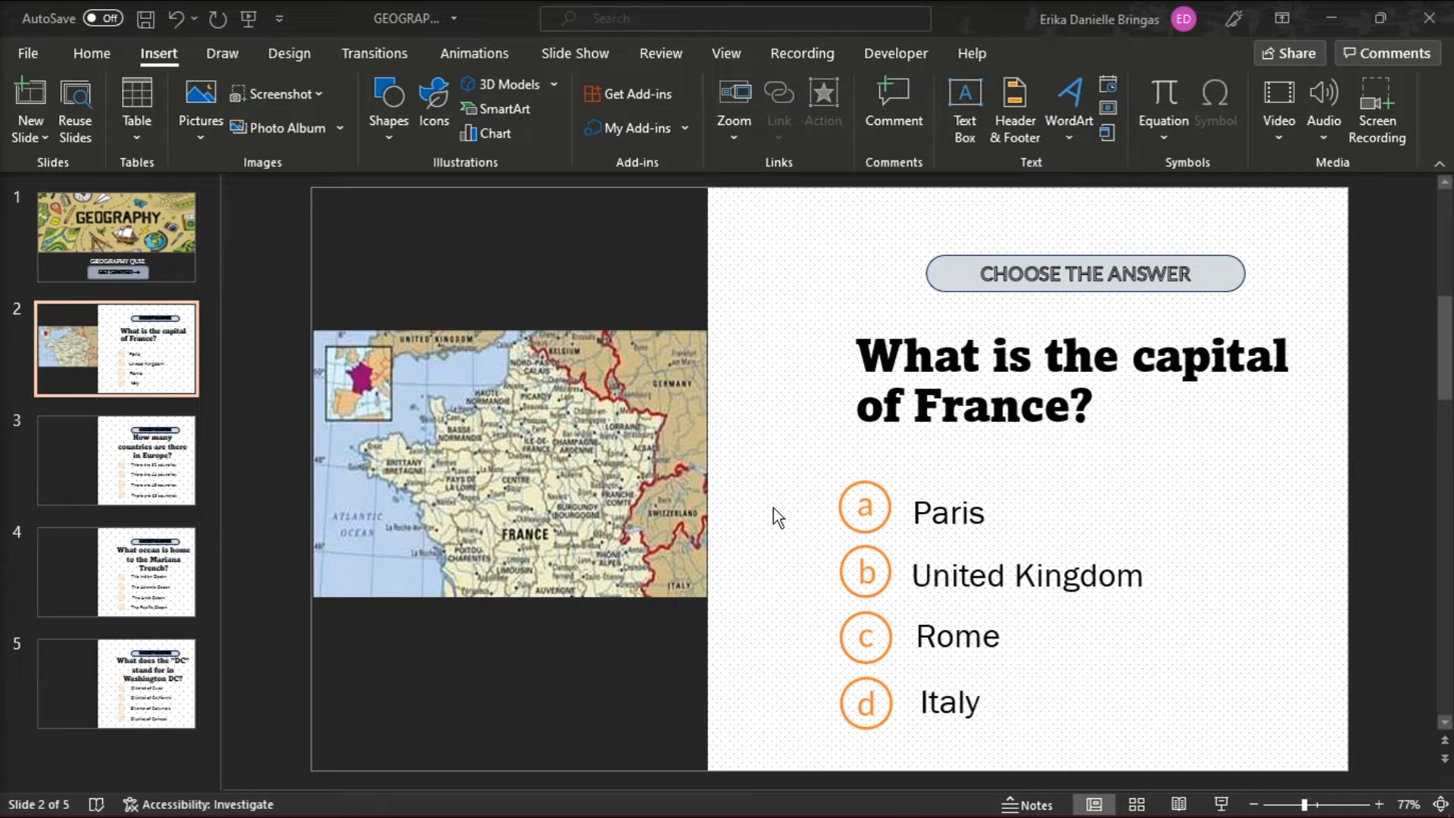
- Add a new Title Slide headed CORRECT! with a thumbs-up icon
{"action": "left_click", "coordinate": [30, 106]}
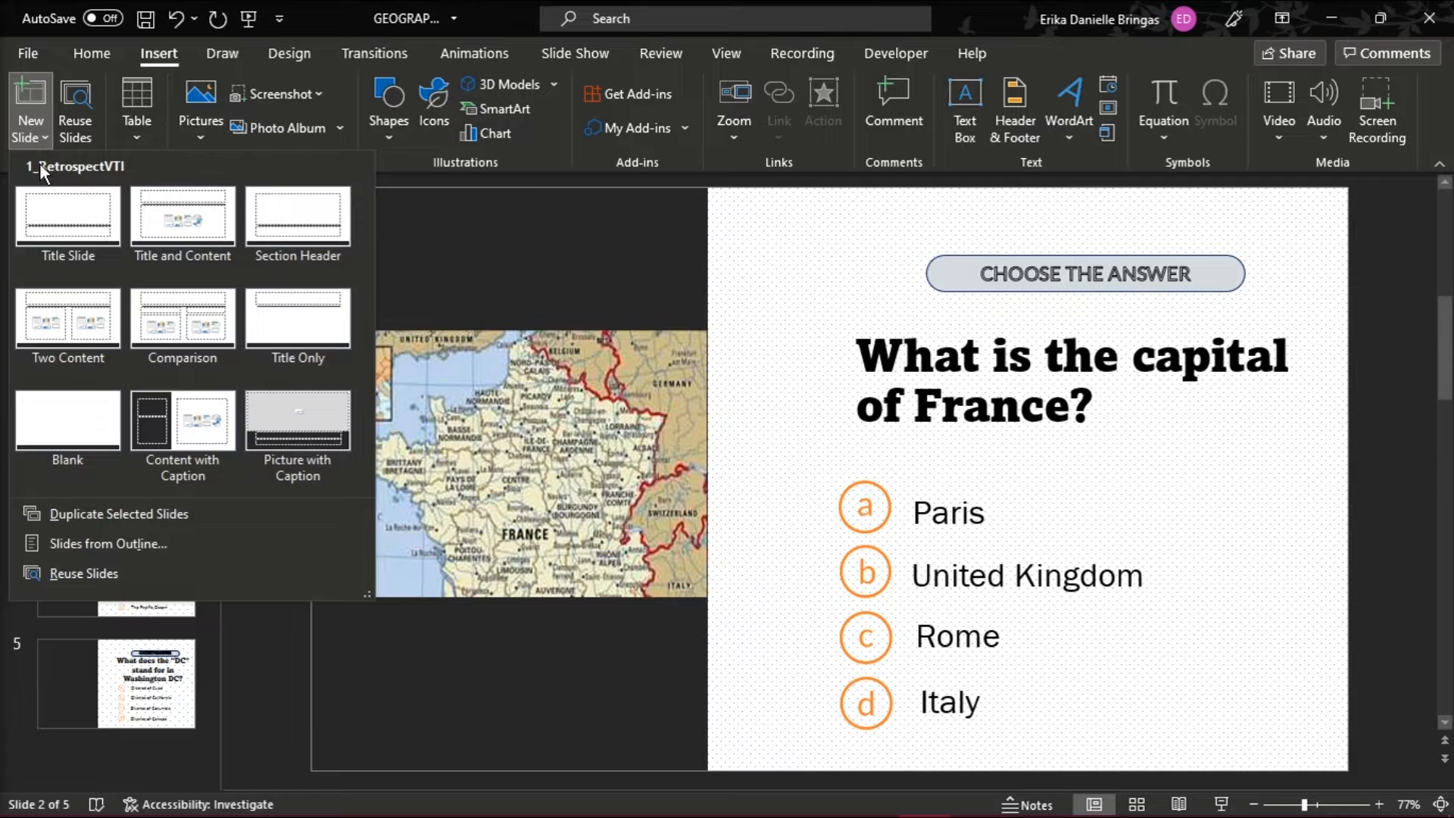
{"action": "left_click", "coordinate": [66, 218]}
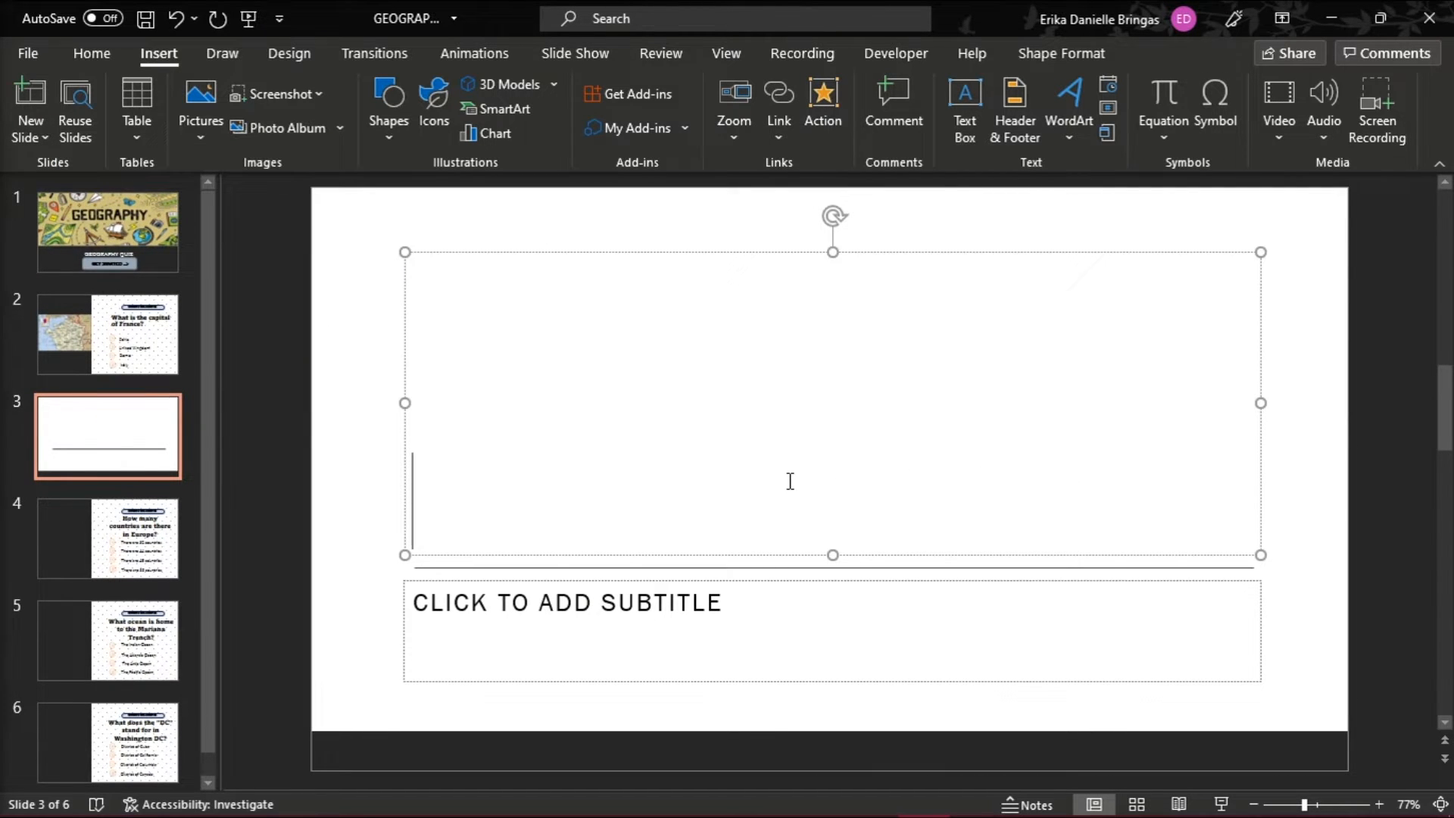
{"action": "type", "text": "CORRECT!"}
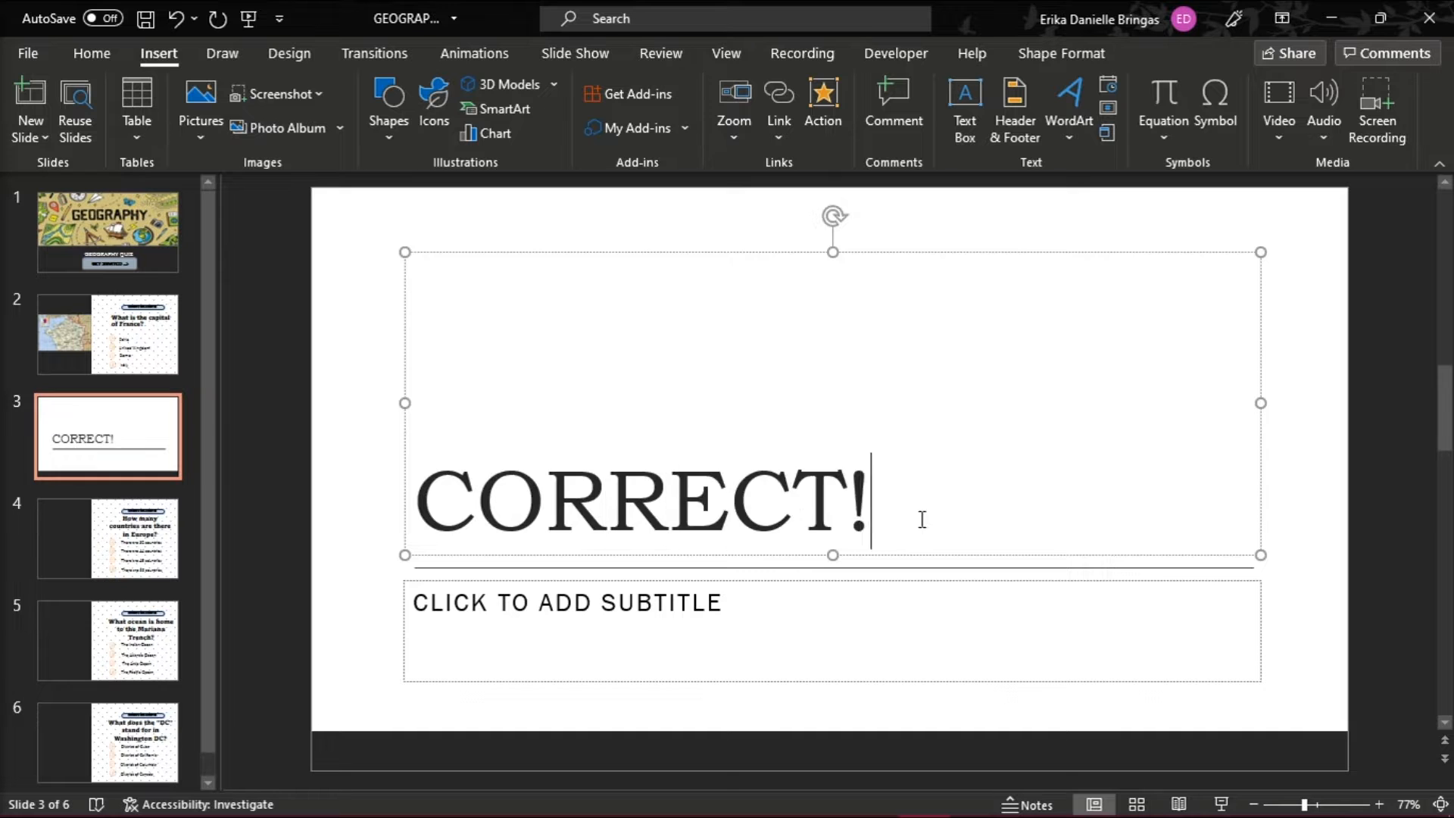
{"action": "left_click", "coordinate": [432, 109]}
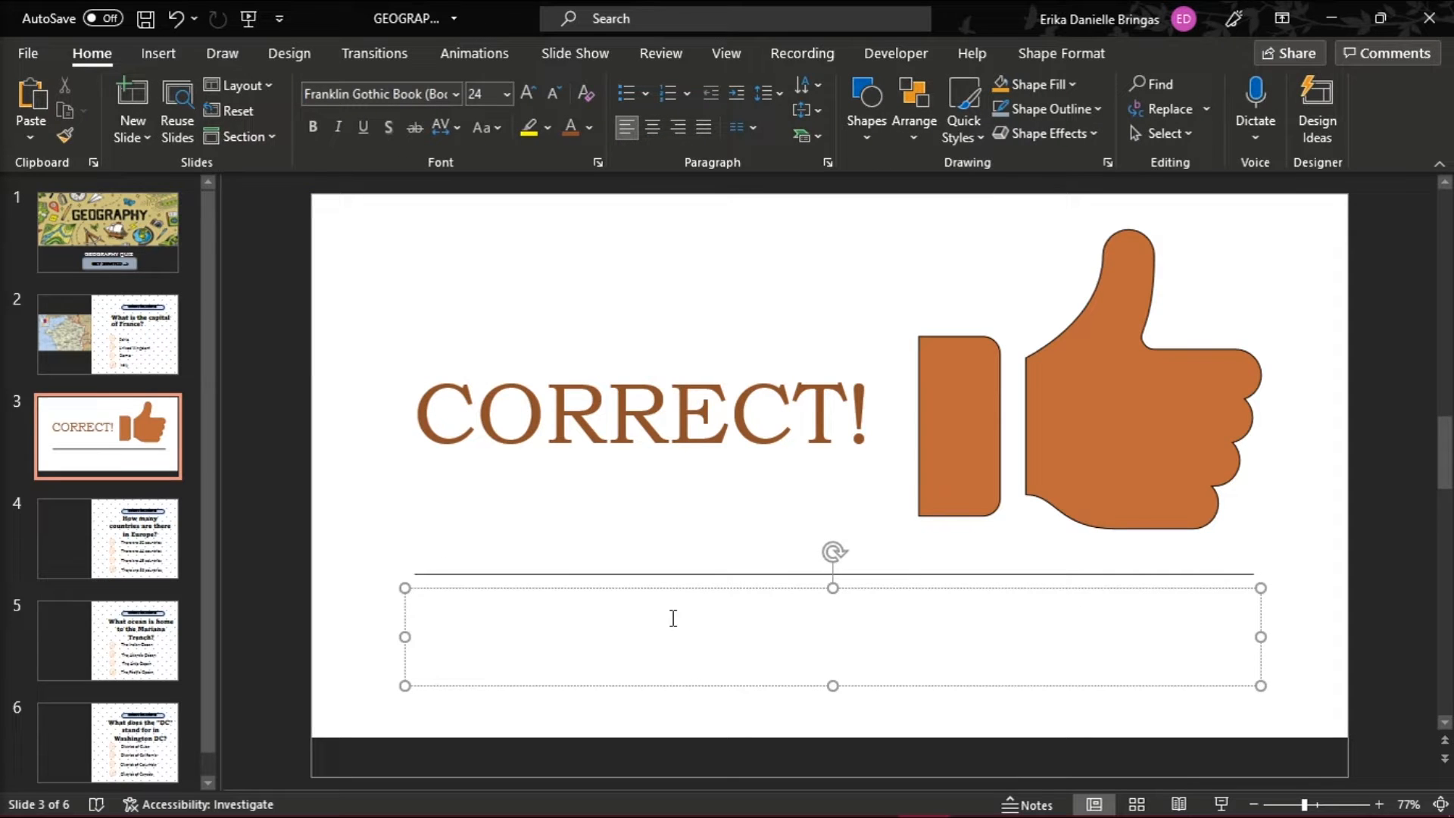
- Add the subtitle 'CONTINUE THE QUIZ!' with an arrow shape beside it
{"action": "type", "text": "CONTINUE THE QU"}
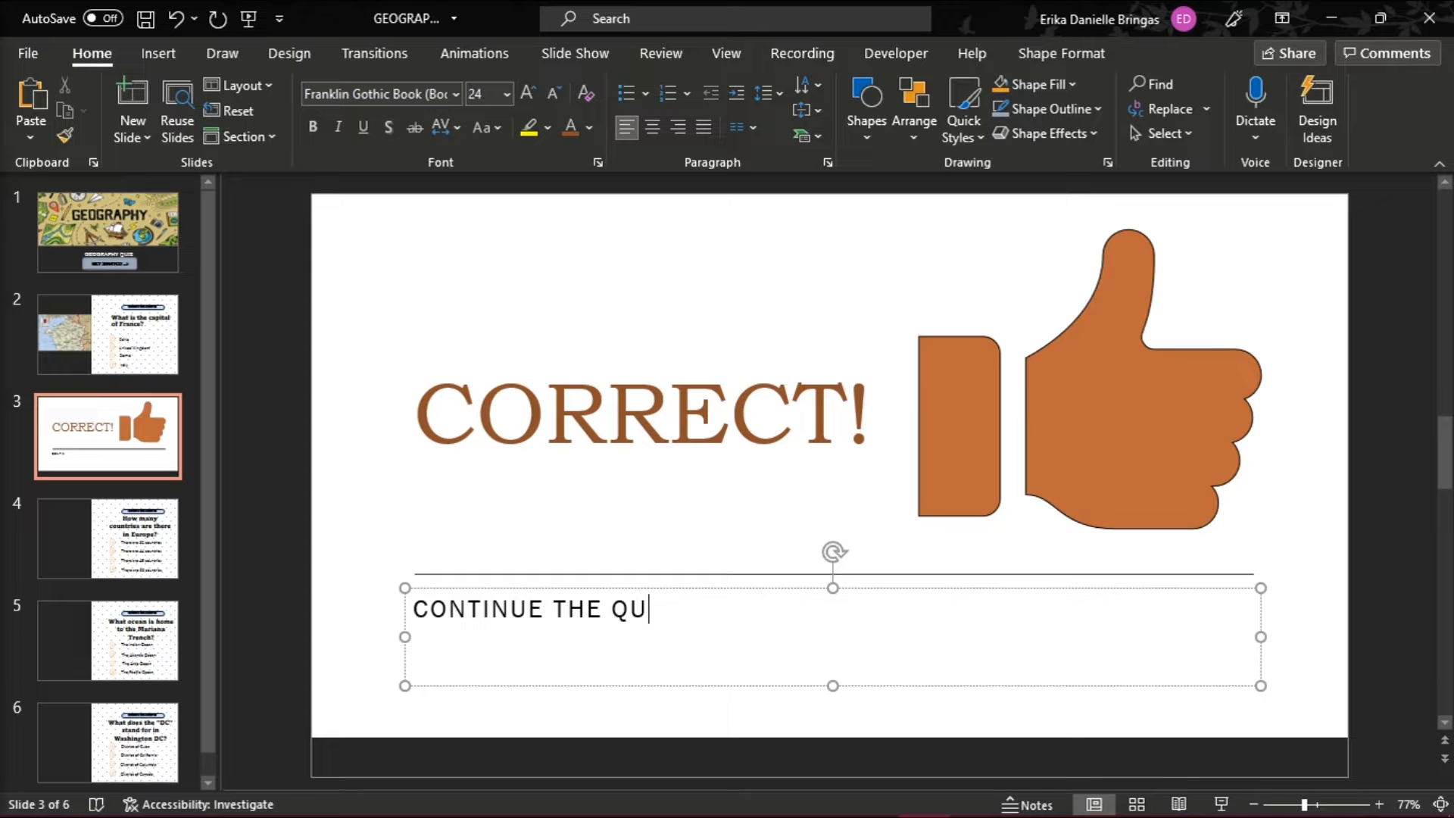
{"action": "type", "text": "IZ!"}
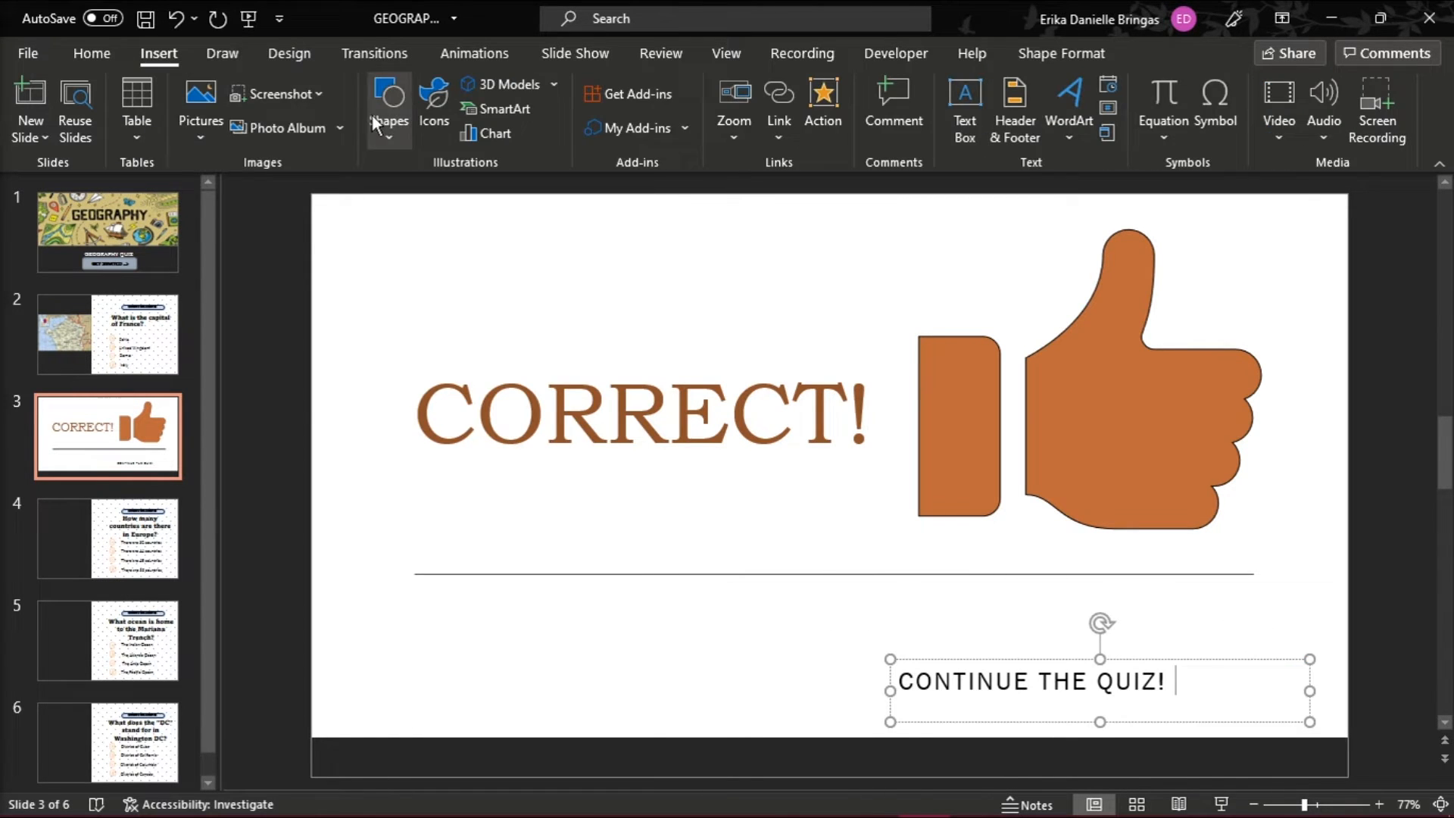
{"action": "left_click", "coordinate": [90, 53]}
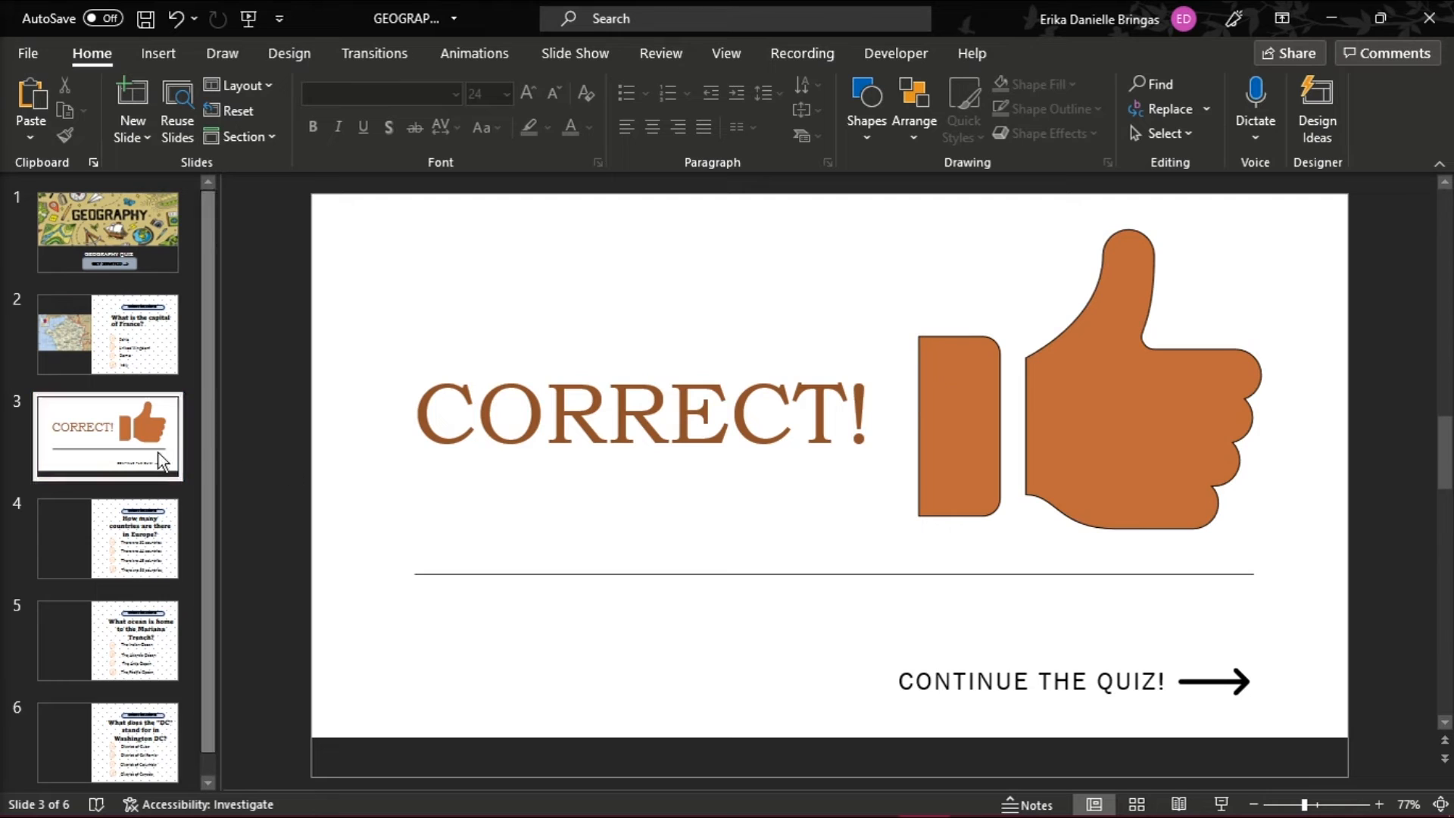
{"action": "left_click", "coordinate": [31, 111]}
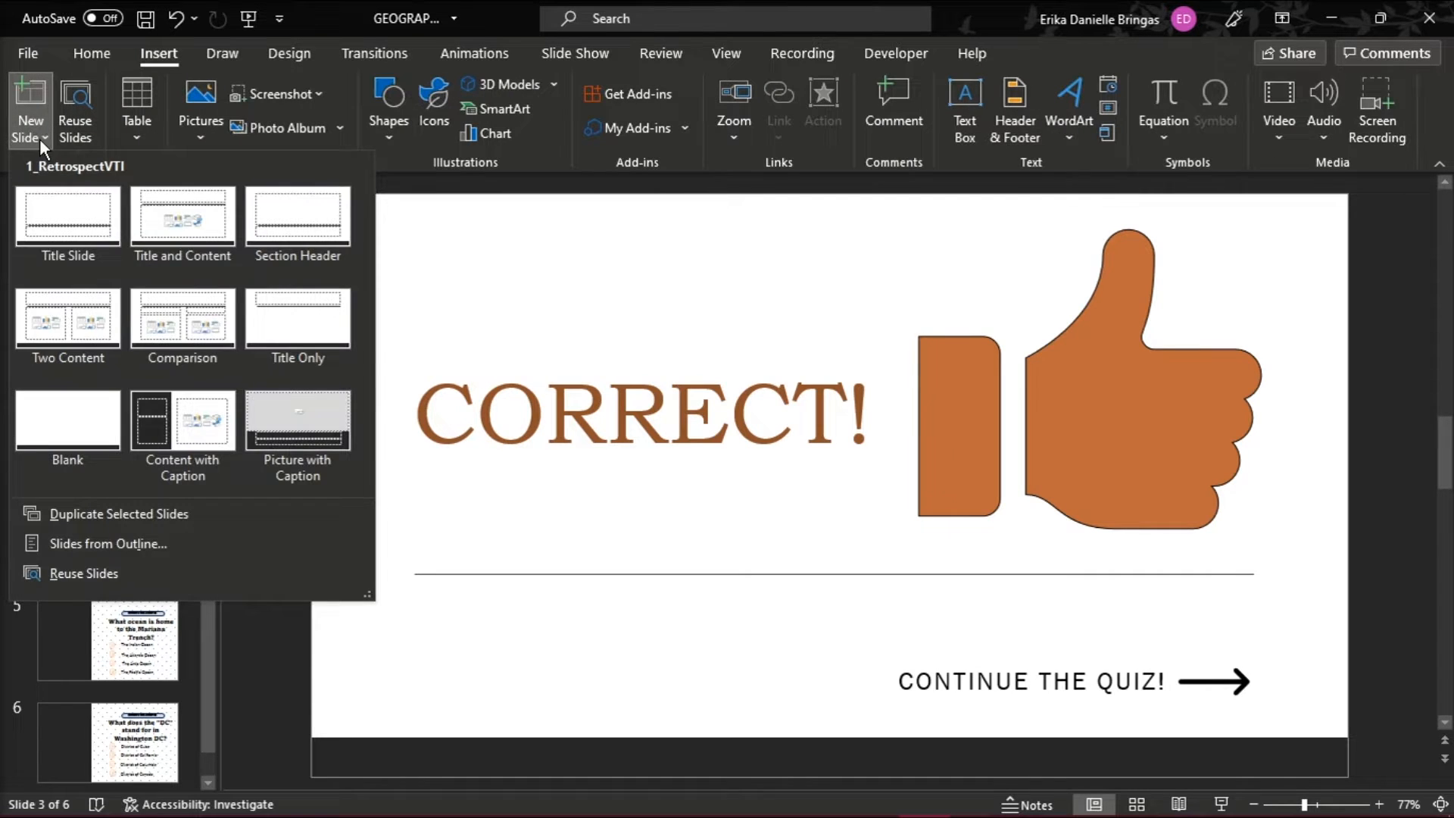
- Add a Title Slide reading 'Oops! That's wrong.' with a thumbs-down icon and 'TRY AGAIN' beneath
{"action": "left_click", "coordinate": [67, 218]}
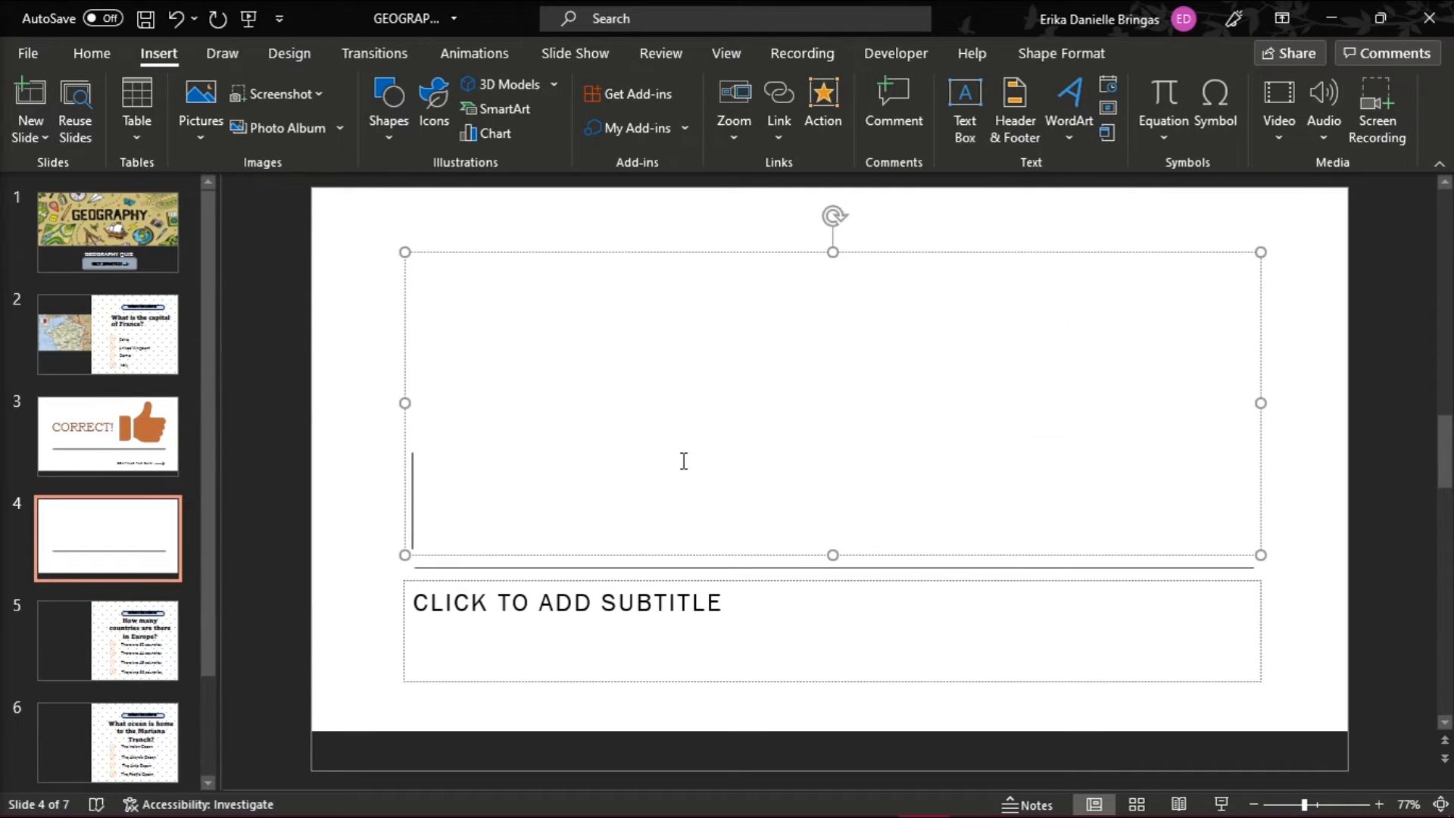
{"action": "type", "text": "Oops! That's wrong."}
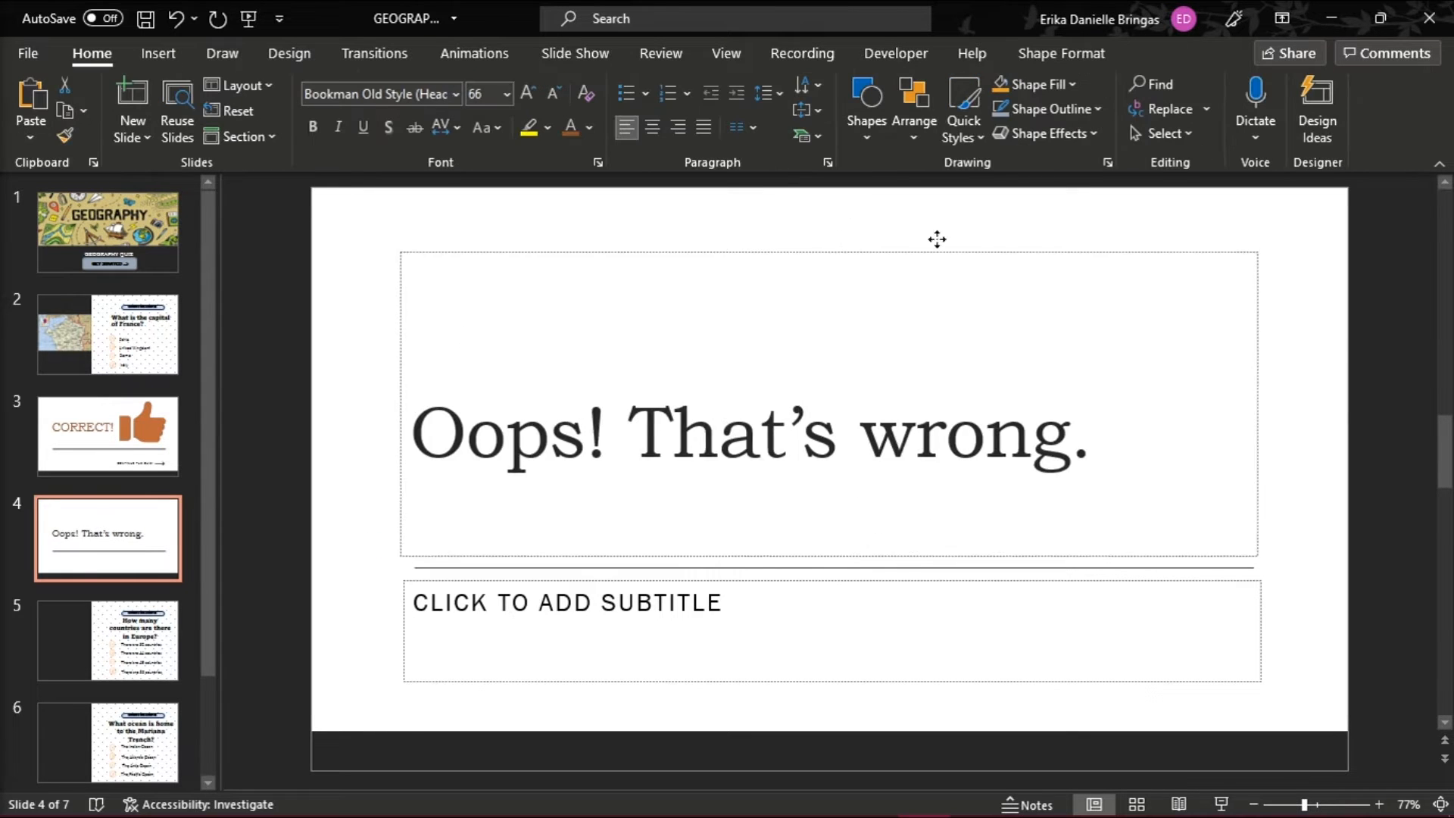
{"action": "left_click", "coordinate": [200, 109]}
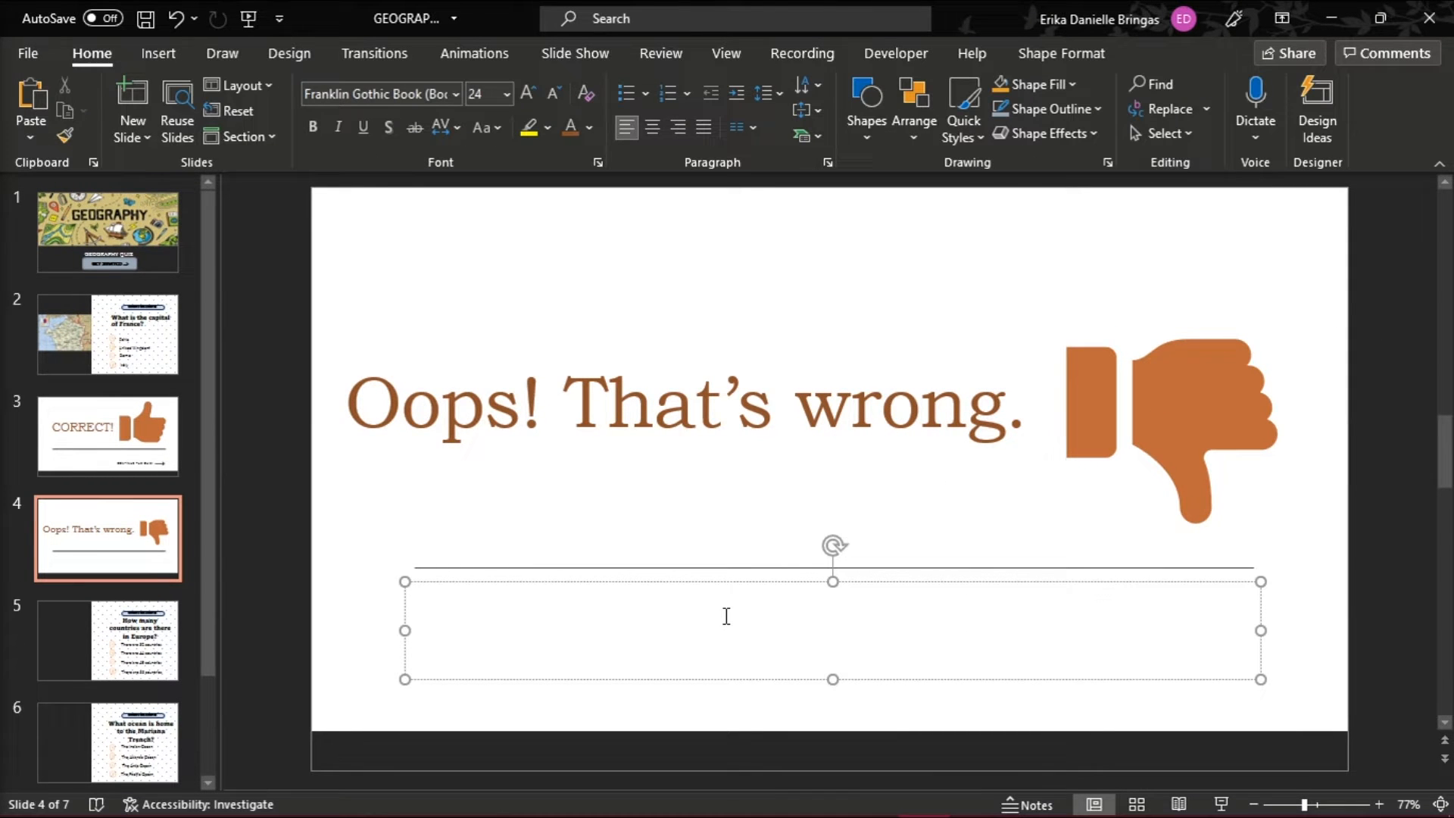
{"action": "type", "text": "TRY AGAIN"}
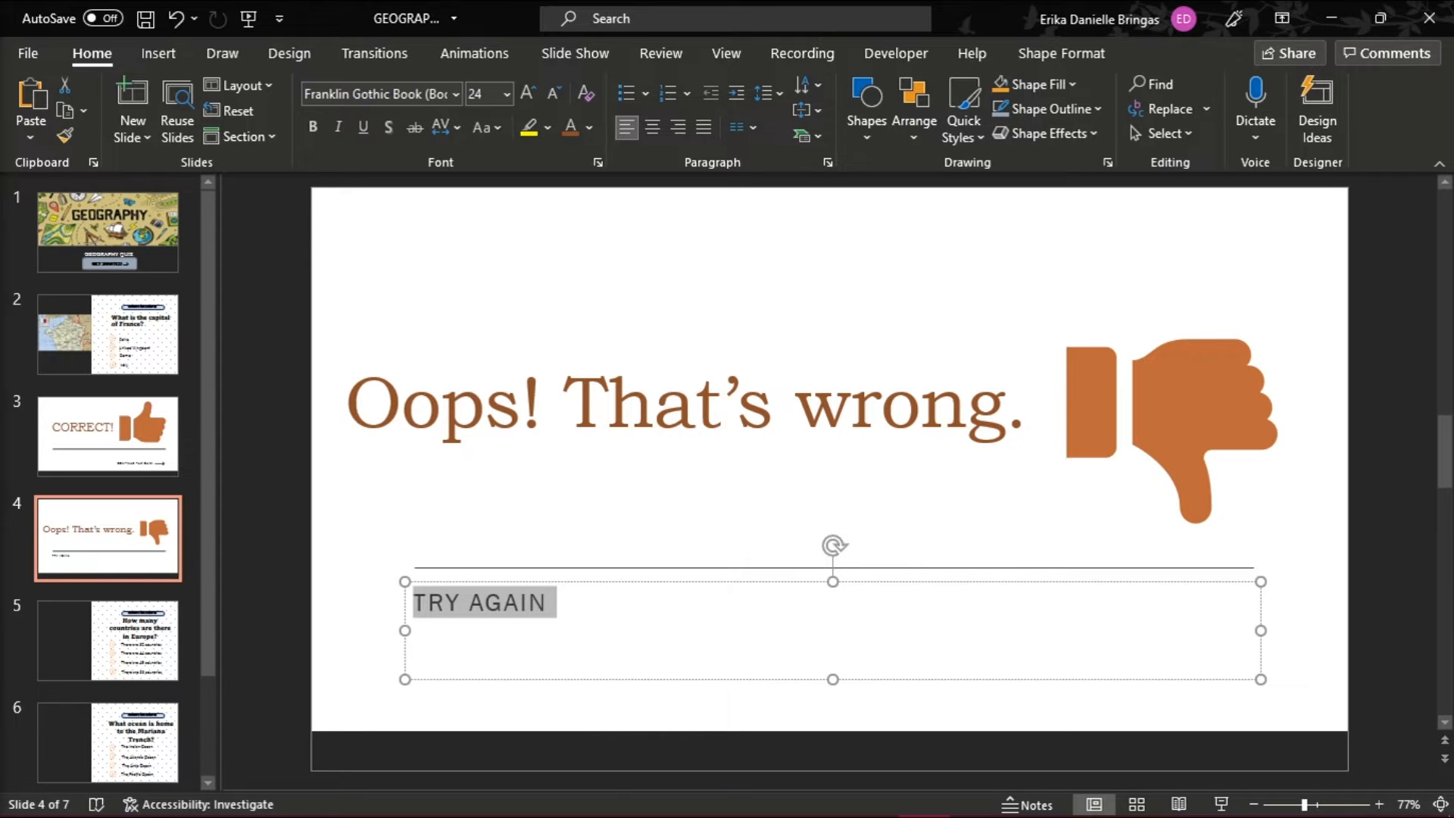
{"action": "mouse_move", "coordinate": [619, 556]}
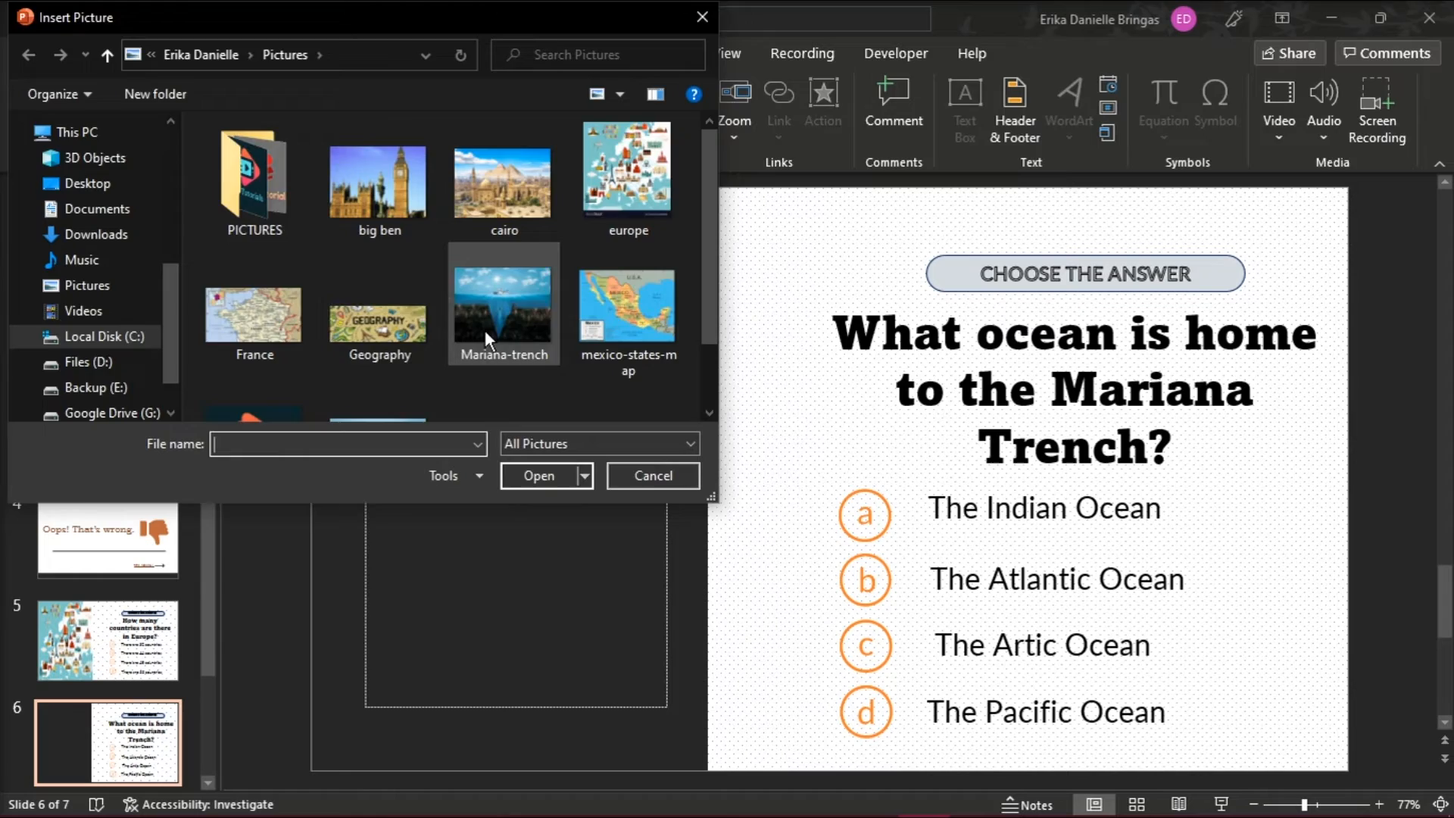
- Insert the Mariana-trench photo into slide 6's picture placeholder
{"action": "left_click", "coordinate": [538, 474]}
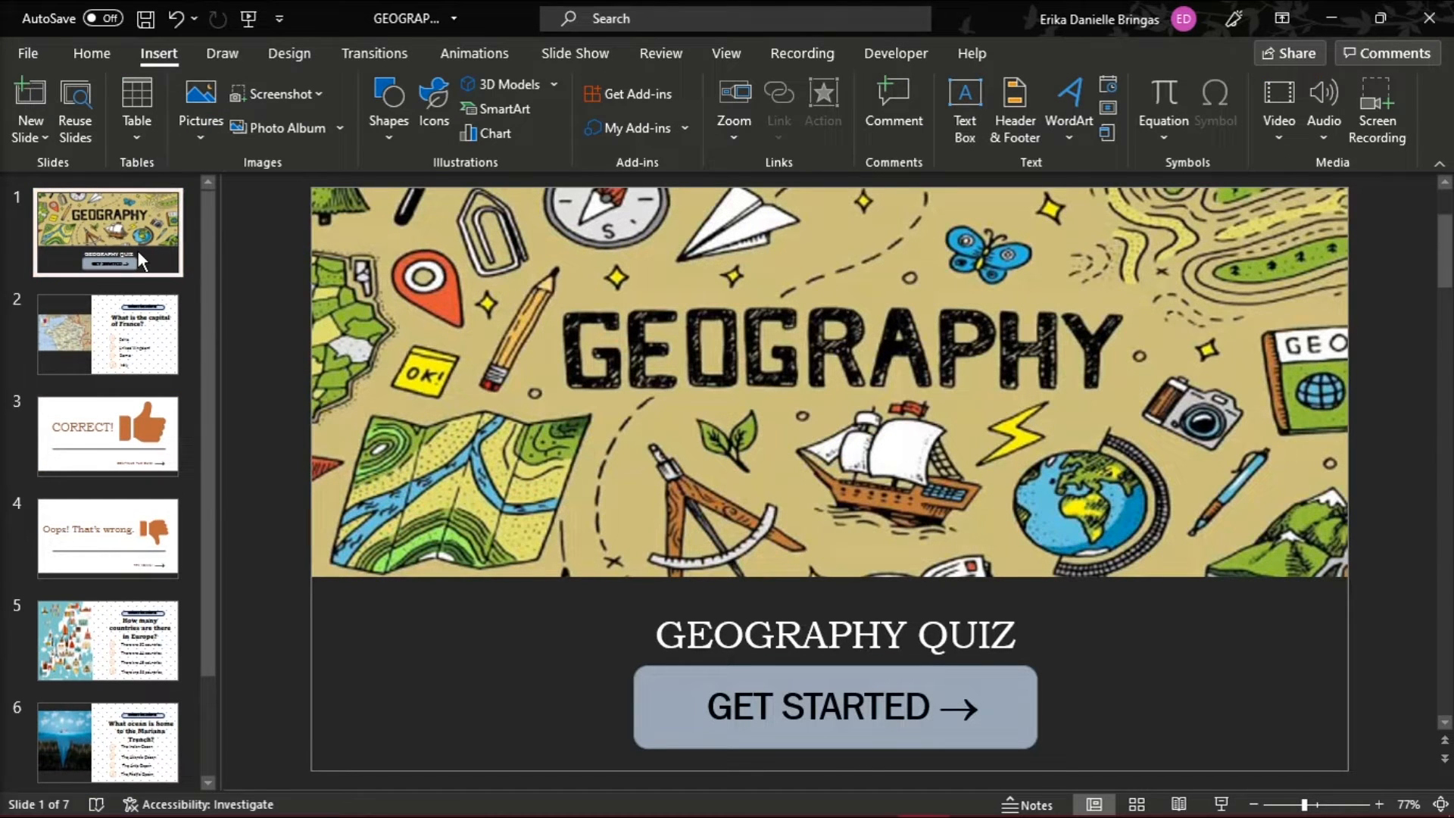
- Hyperlink the Paris answer to slide 3, CORRECT!
{"action": "left_click", "coordinate": [107, 334]}
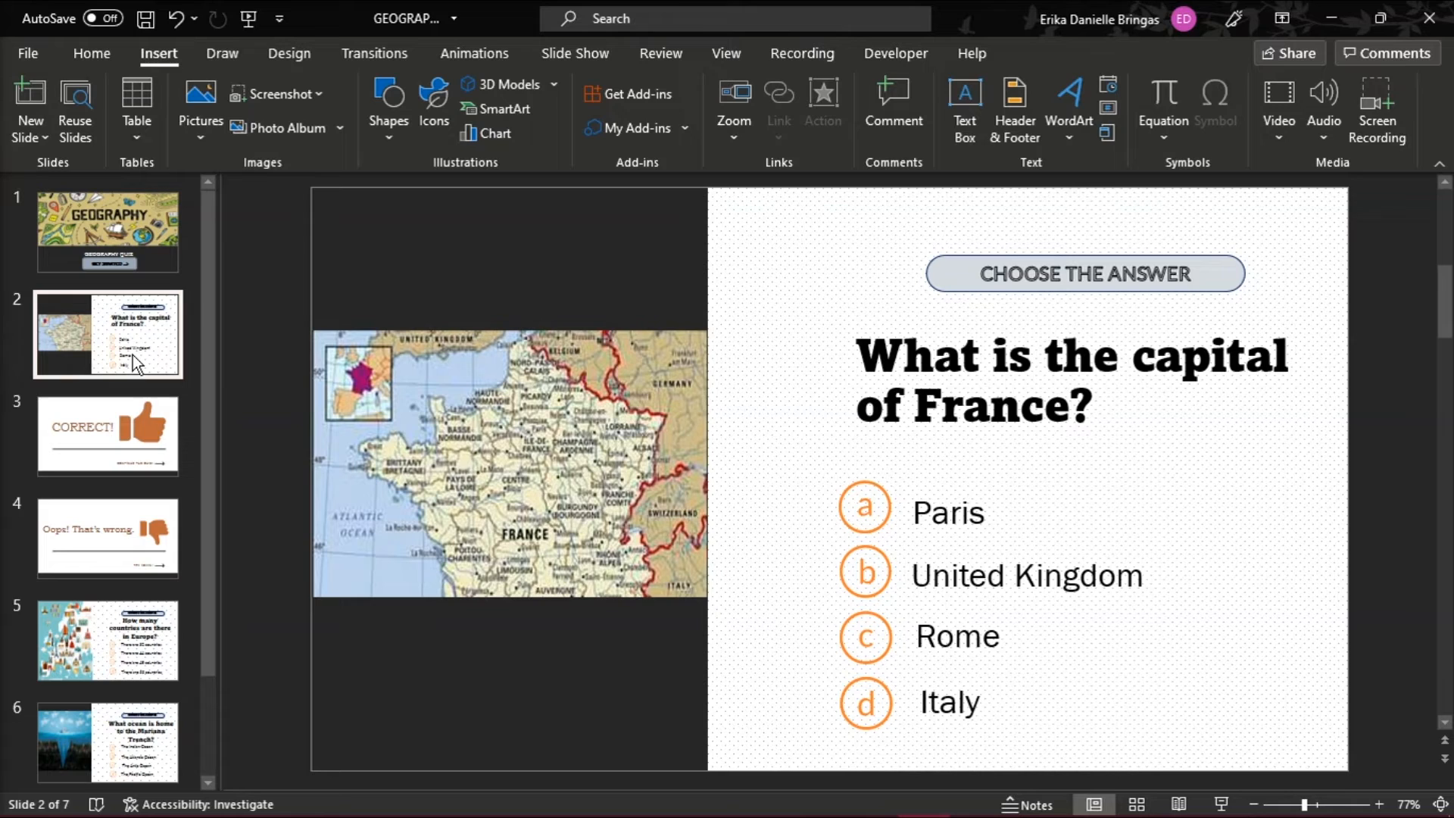
{"action": "left_click", "coordinate": [946, 510]}
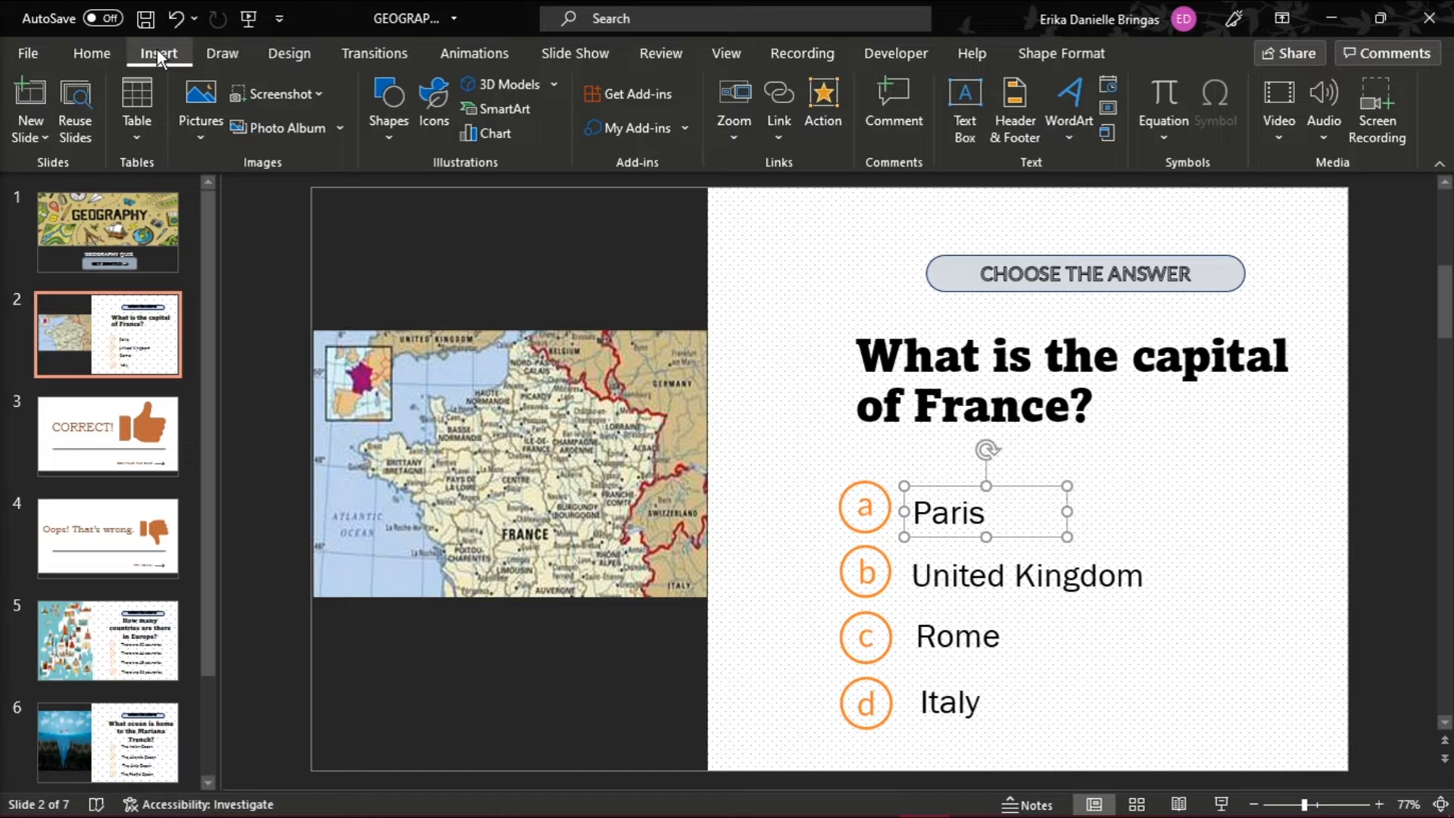
{"action": "left_click", "coordinate": [778, 106]}
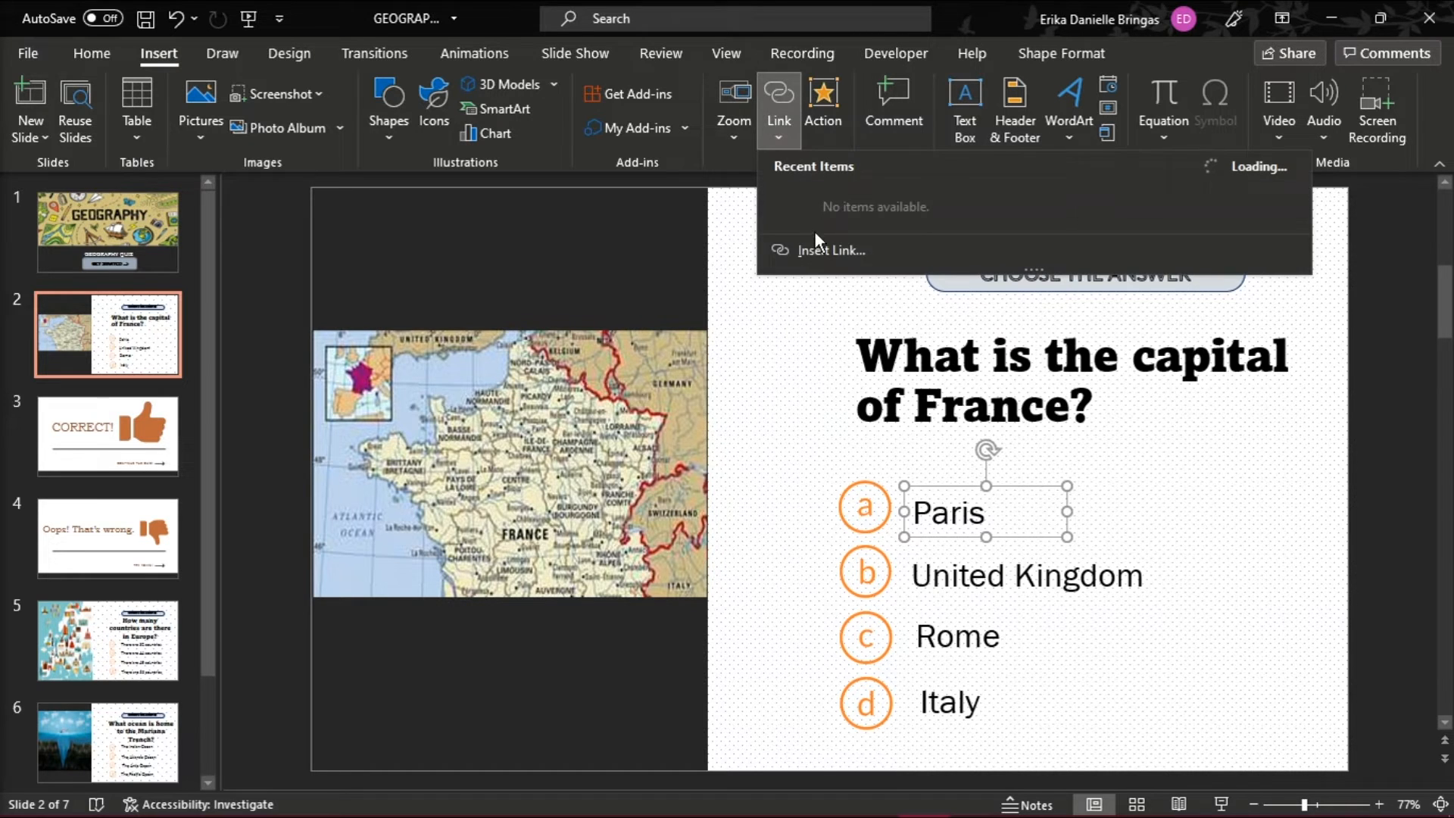
{"action": "left_click", "coordinate": [830, 250]}
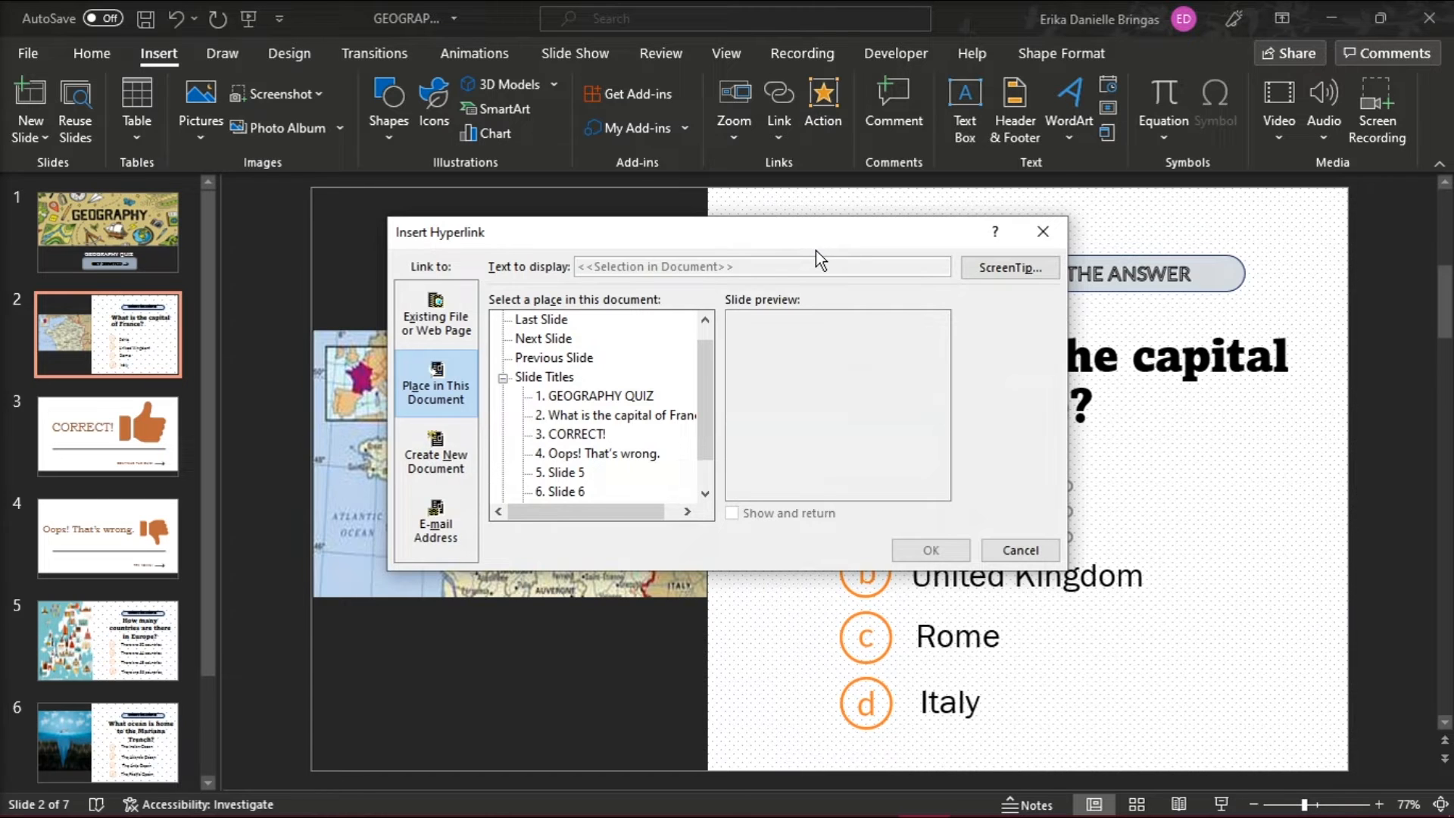
{"action": "left_click", "coordinate": [573, 435]}
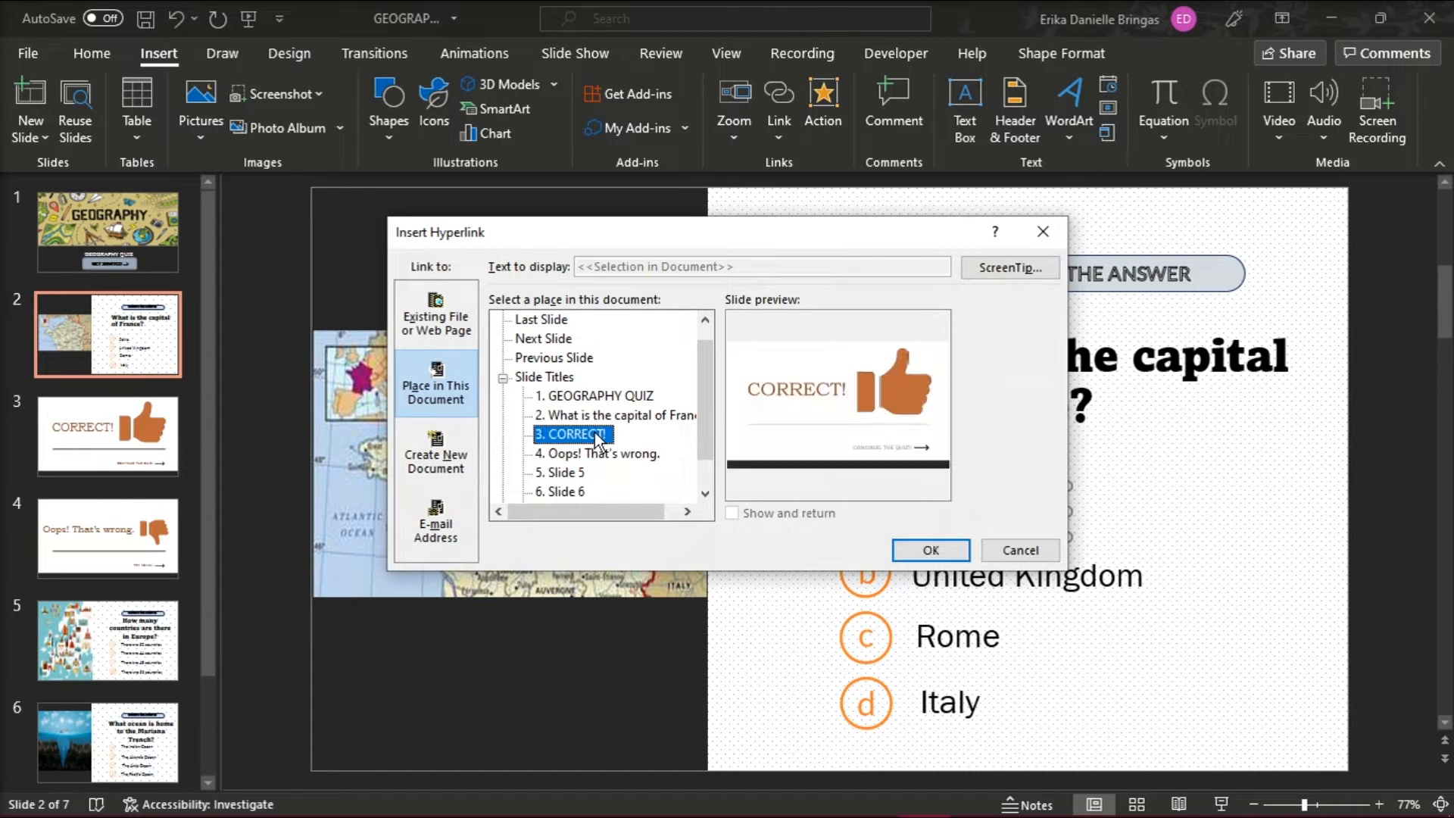
{"action": "left_click", "coordinate": [929, 550]}
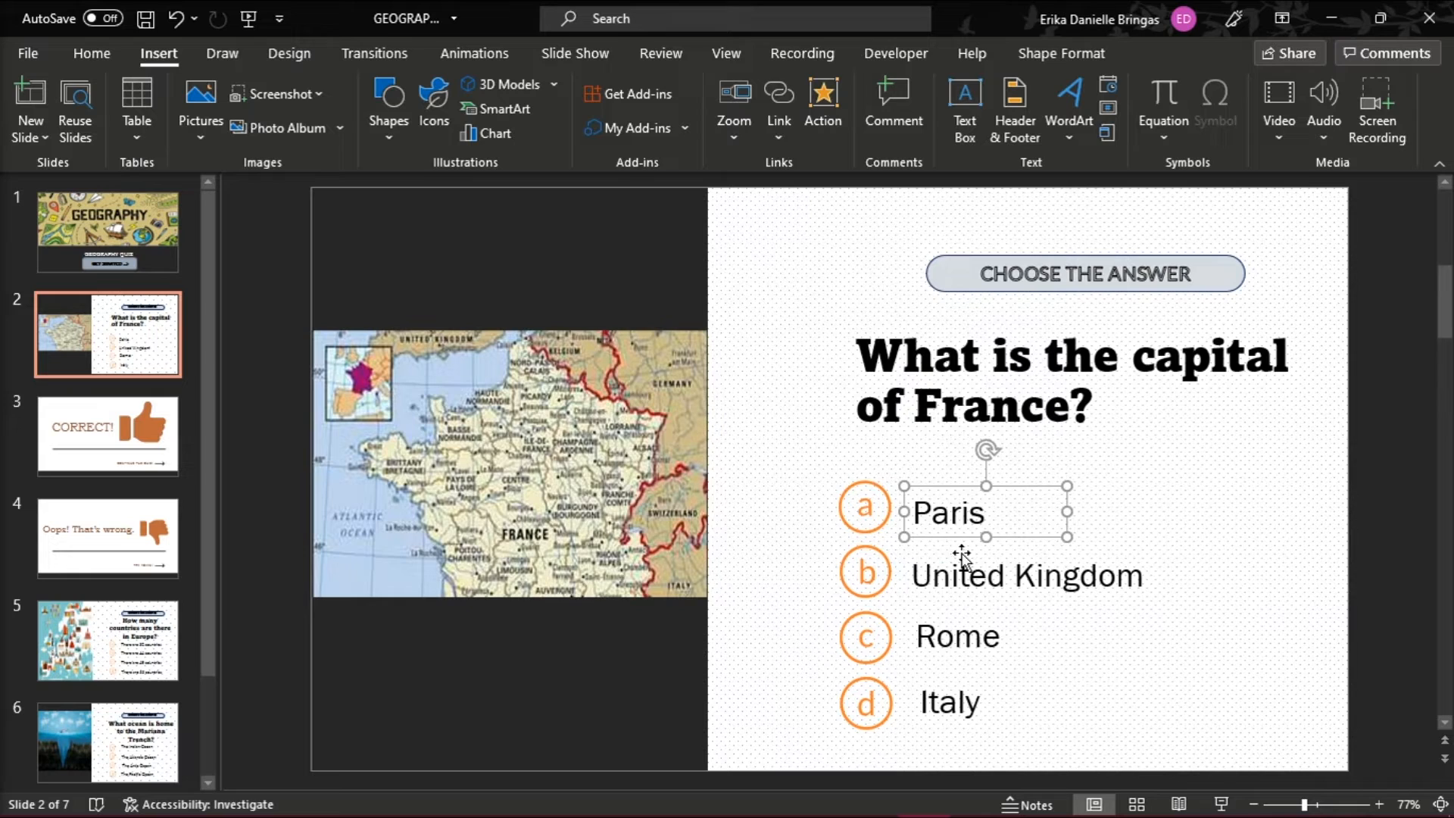
- Hyperlink the Italy answer to slide 4, Oops! That's wrong
{"action": "left_click", "coordinate": [955, 635]}
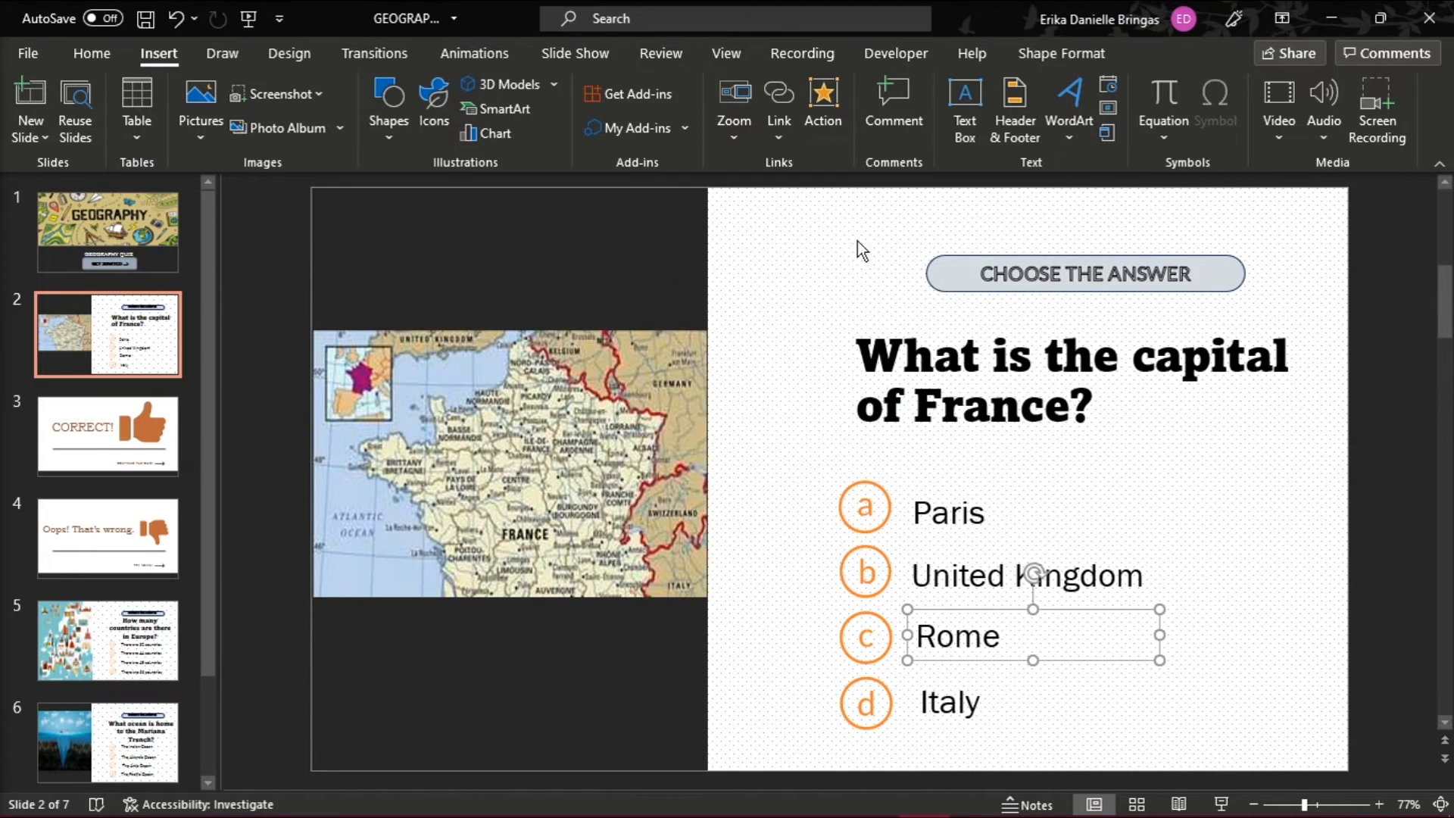
{"action": "left_click", "coordinate": [779, 92]}
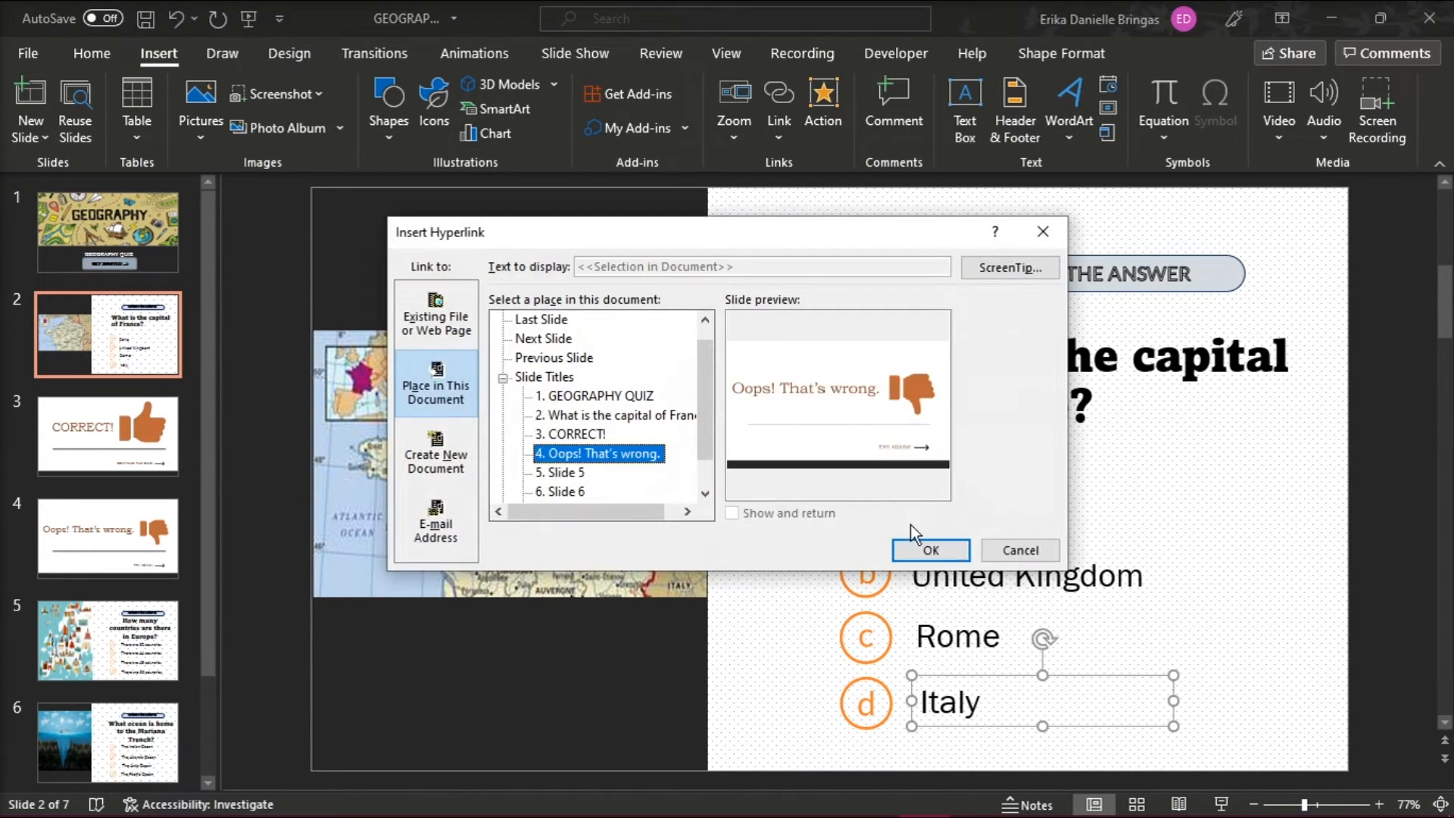
{"action": "left_click", "coordinate": [928, 550]}
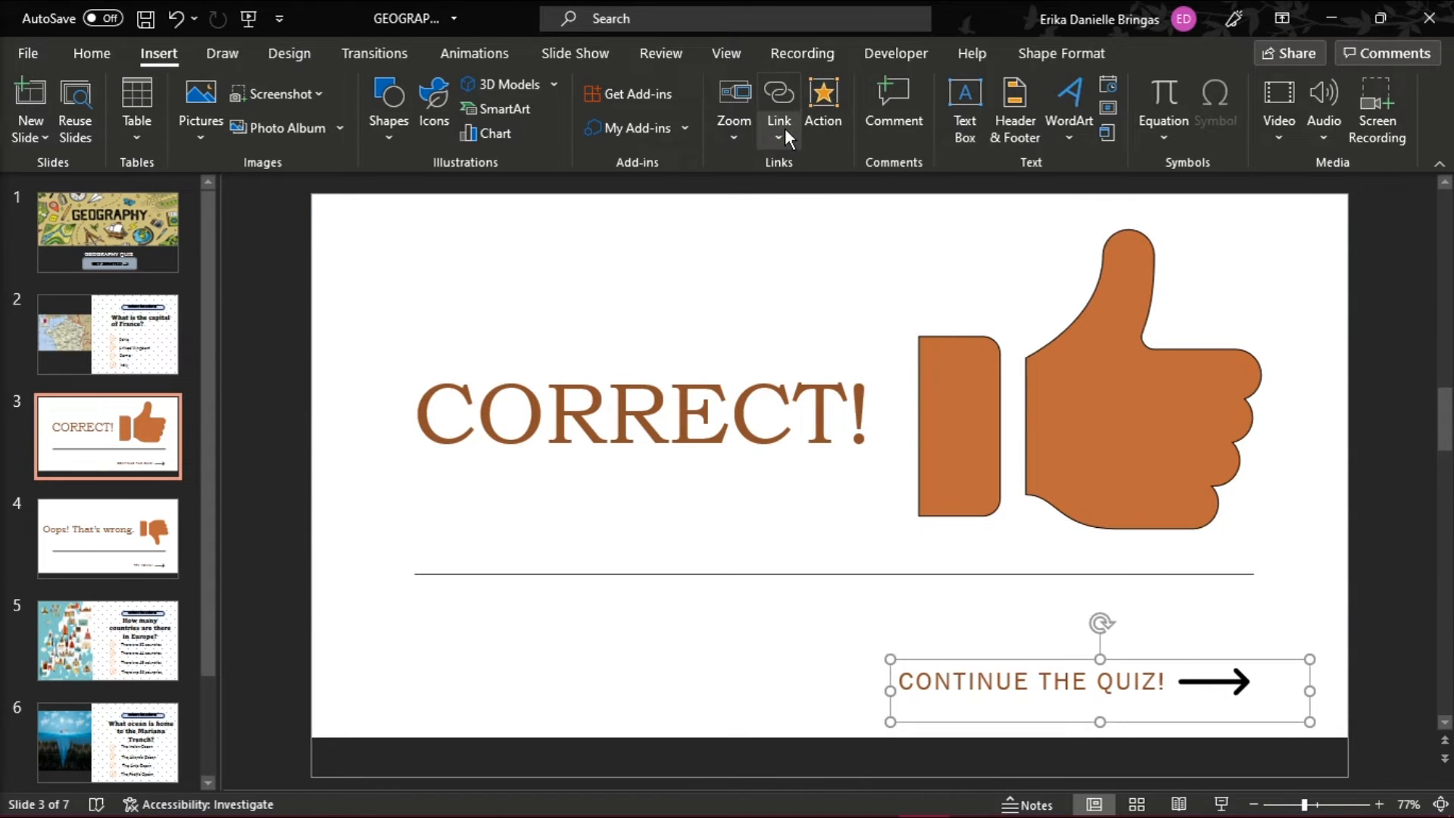
- Link the CONTINUE THE QUIZ! text and its arrow to slide 5, the Europe countries question
{"action": "left_click", "coordinate": [779, 102]}
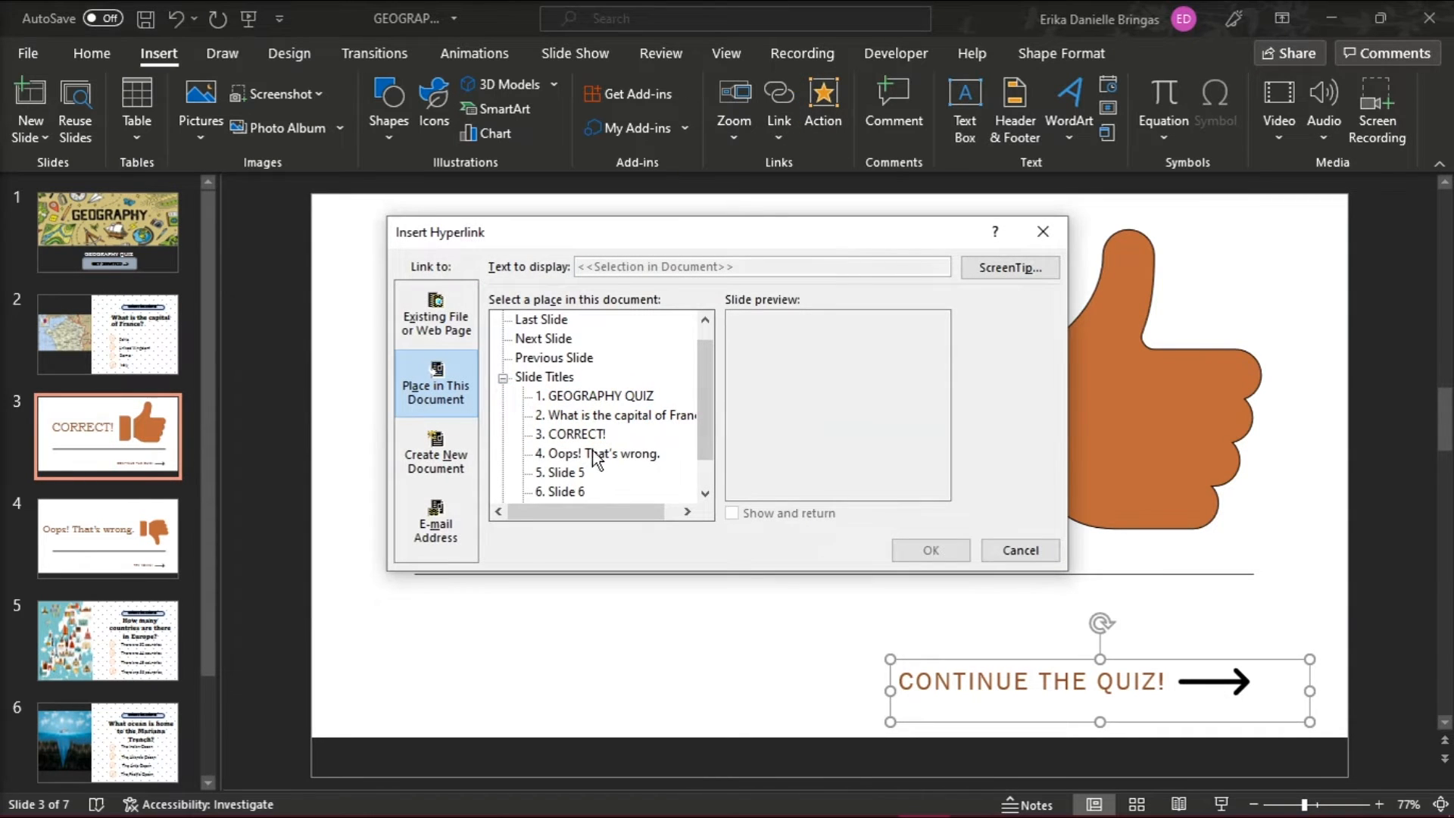
{"action": "left_click", "coordinate": [929, 550]}
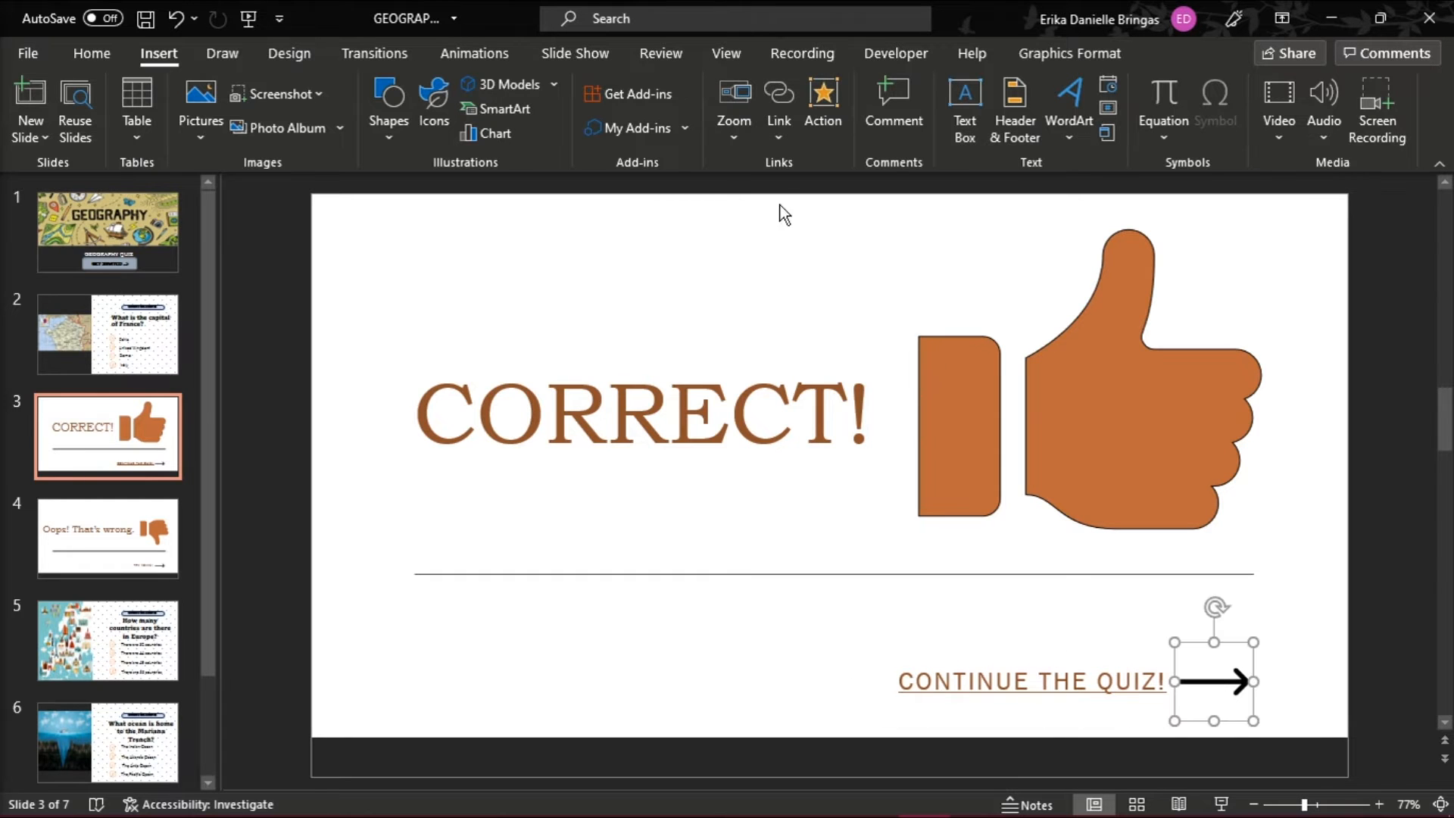
{"action": "left_click", "coordinate": [779, 101]}
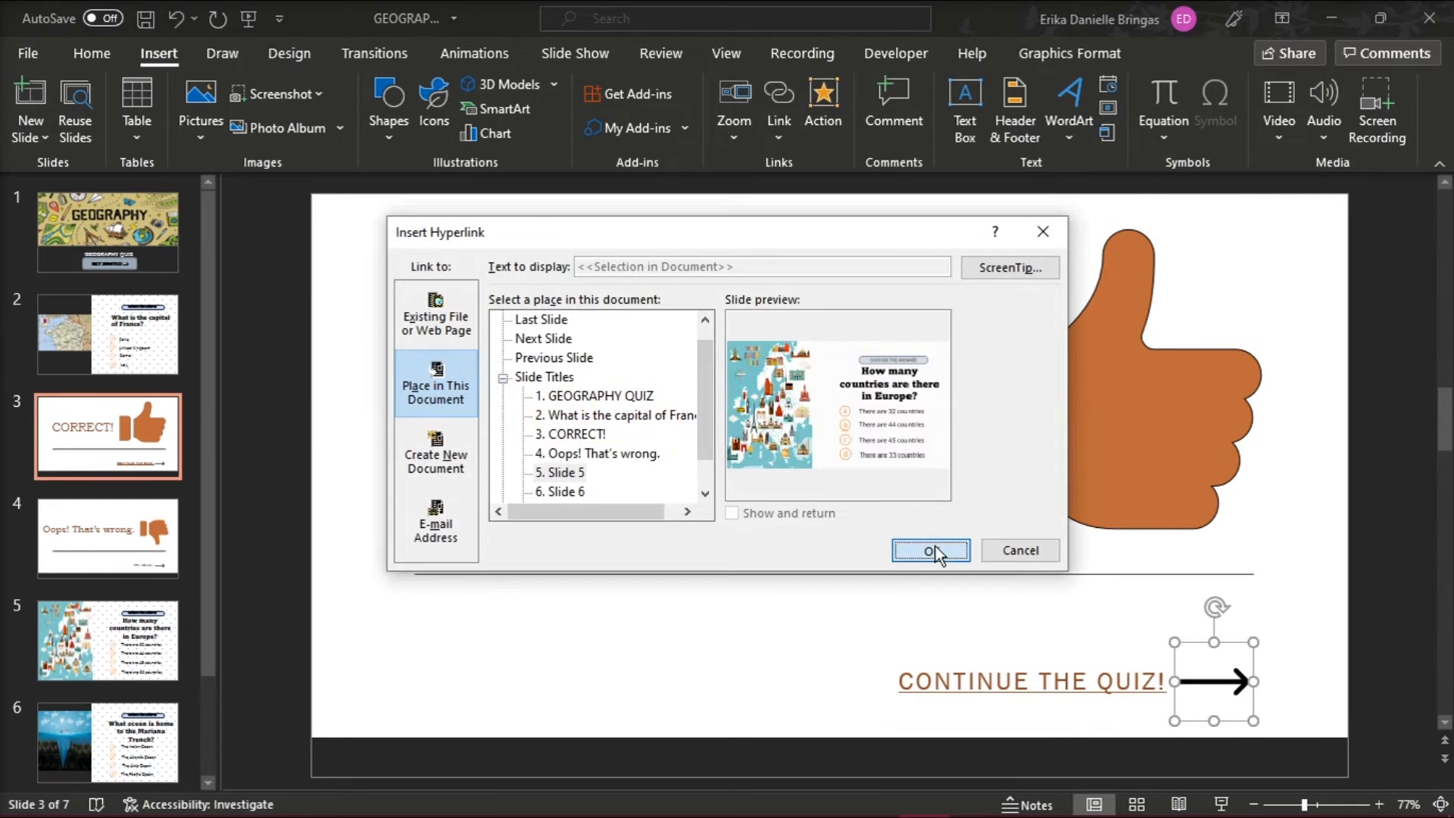
{"action": "left_click", "coordinate": [930, 550]}
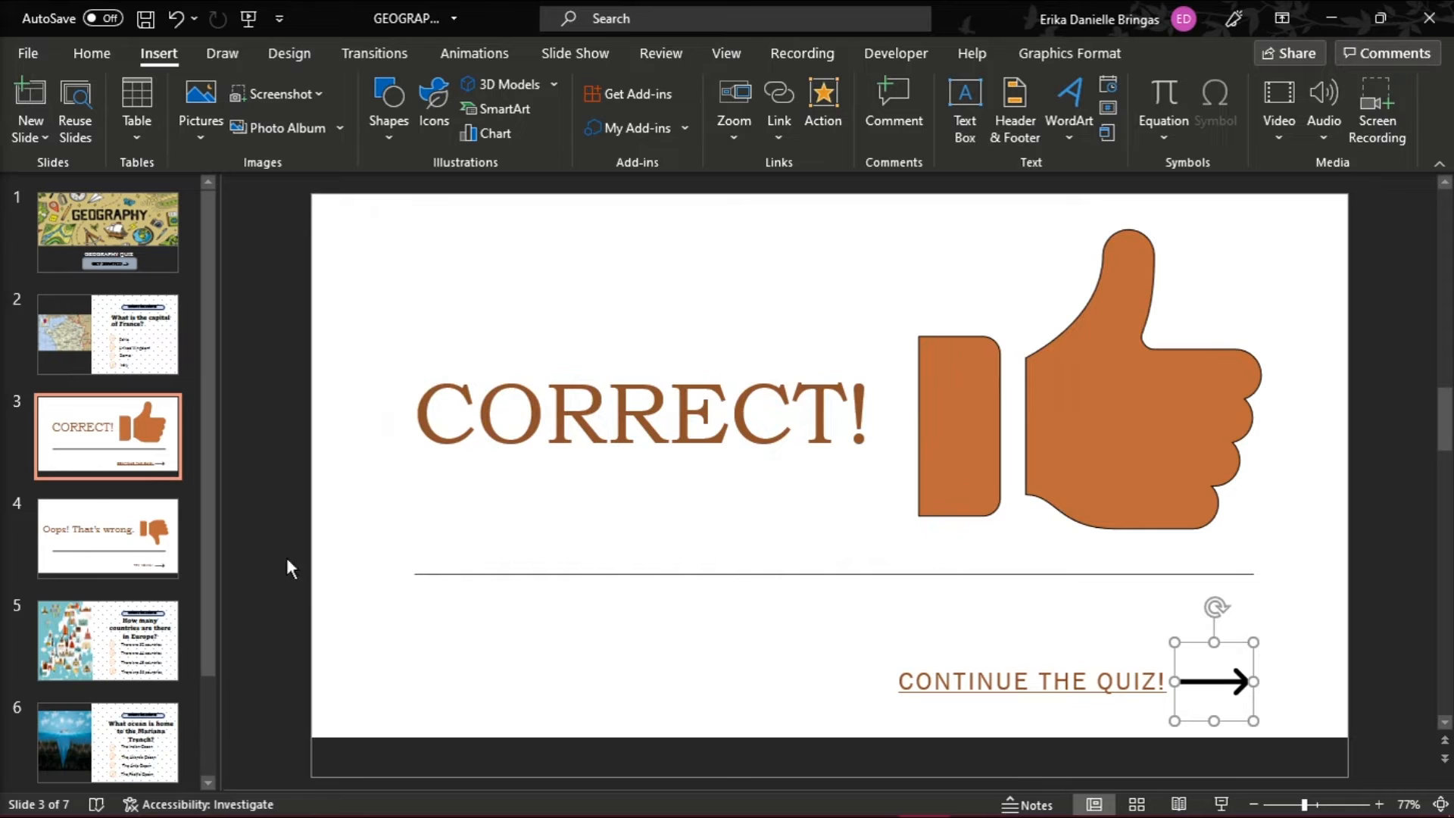
{"action": "left_click", "coordinate": [107, 538]}
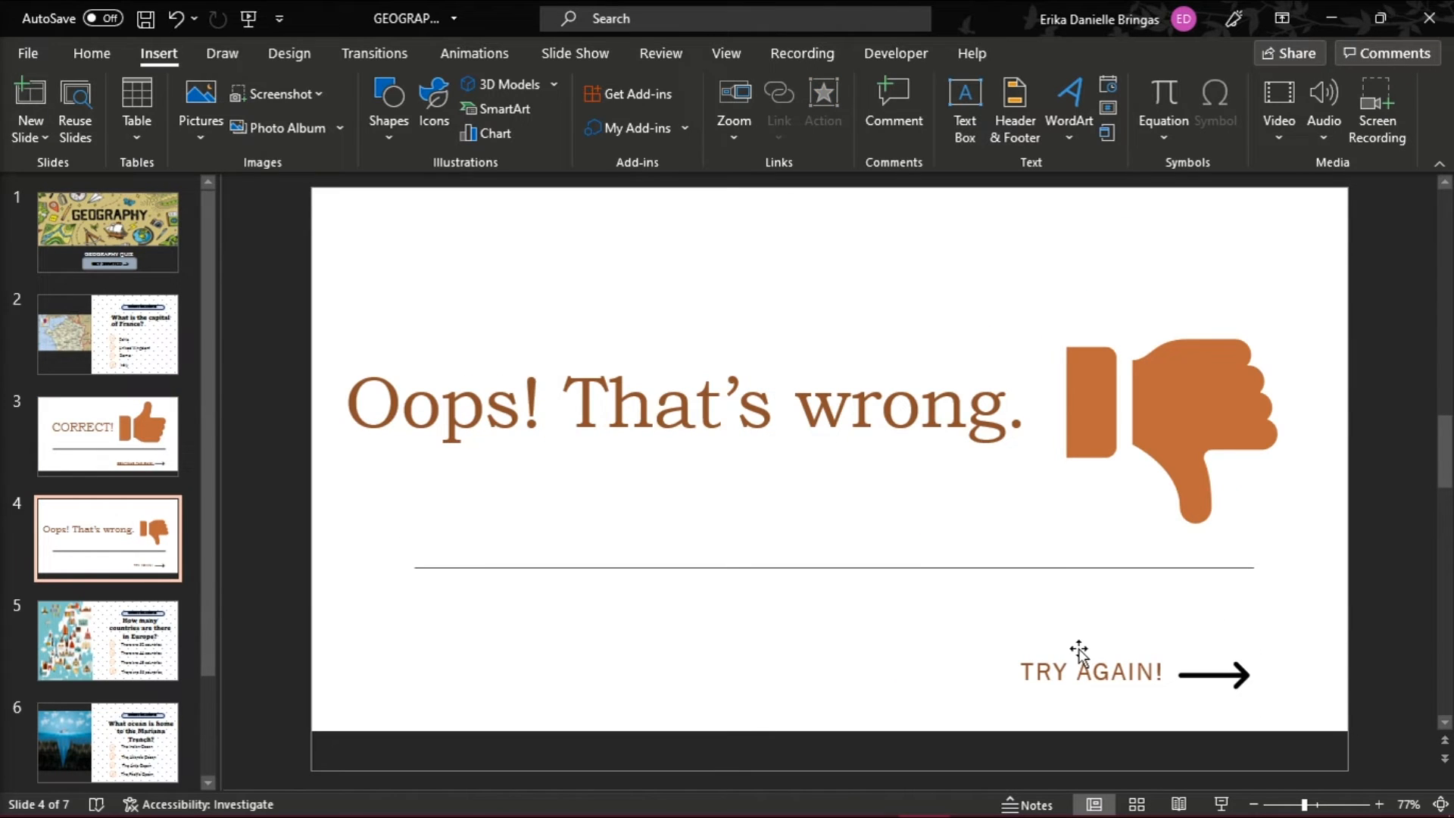
{"action": "mouse_move", "coordinate": [1090, 656]}
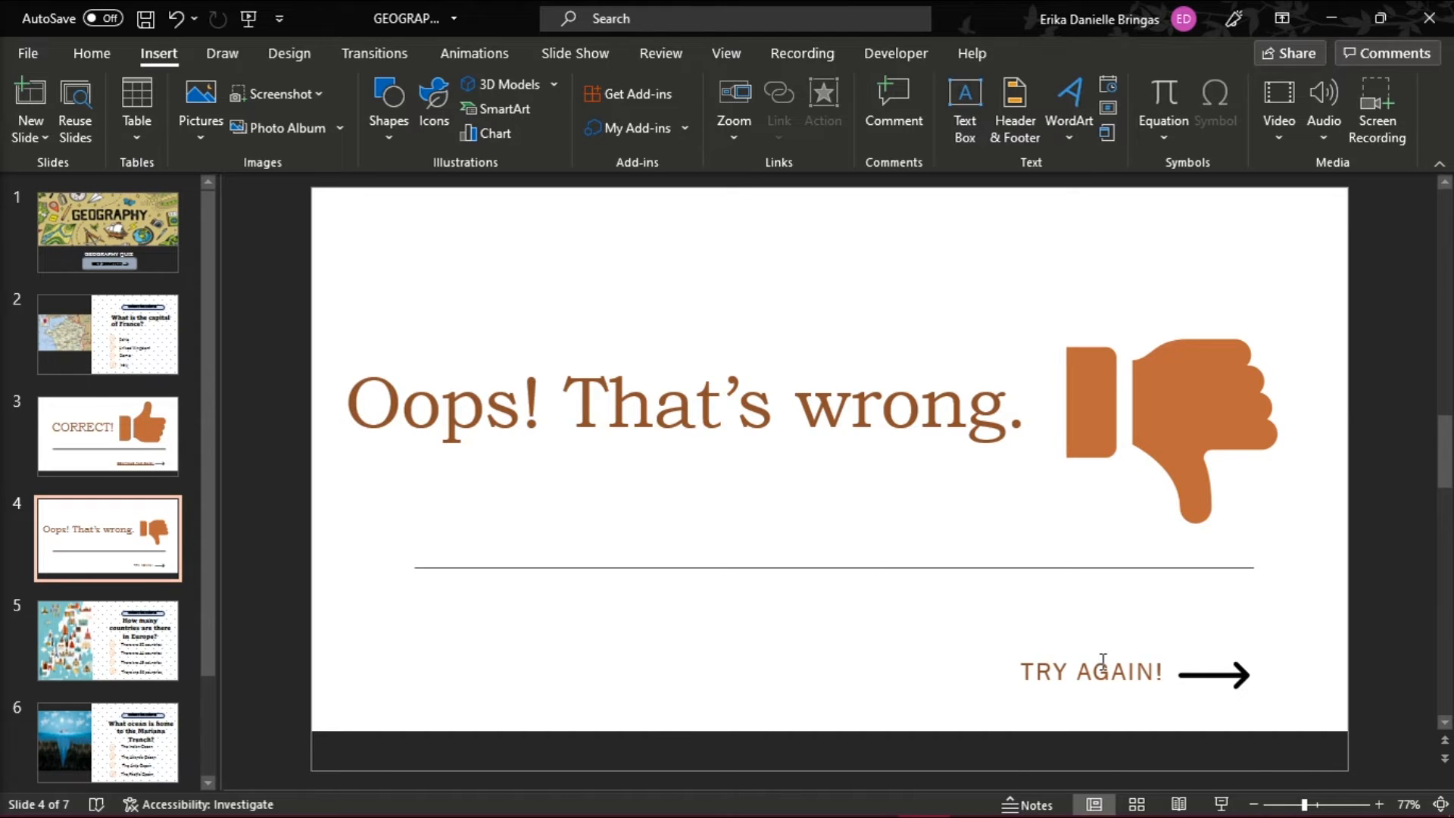
- Link TRY AGAIN! to a slide and remove the arrow beside it
{"action": "left_click", "coordinate": [1092, 671]}
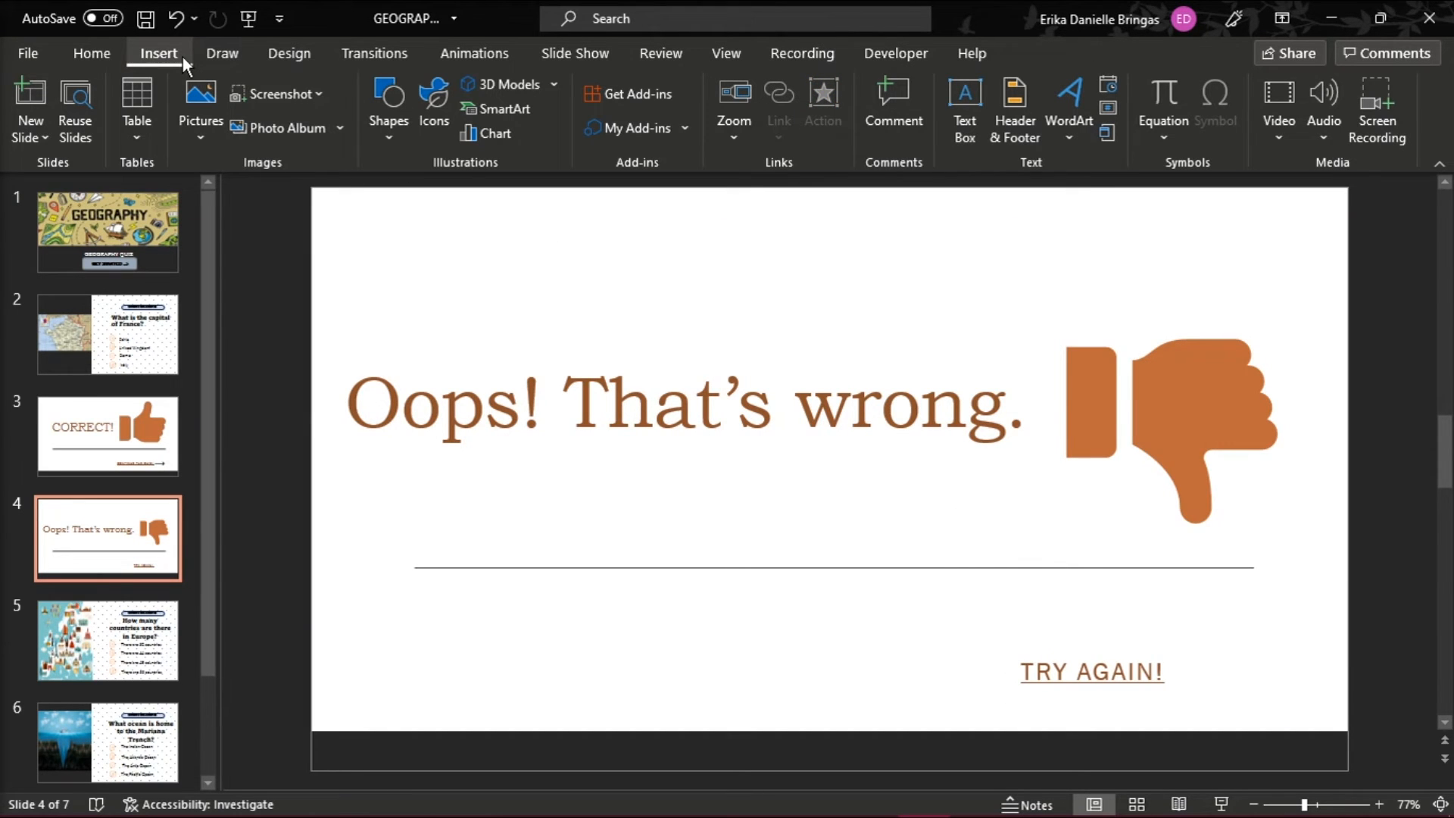
{"action": "left_click", "coordinate": [388, 110]}
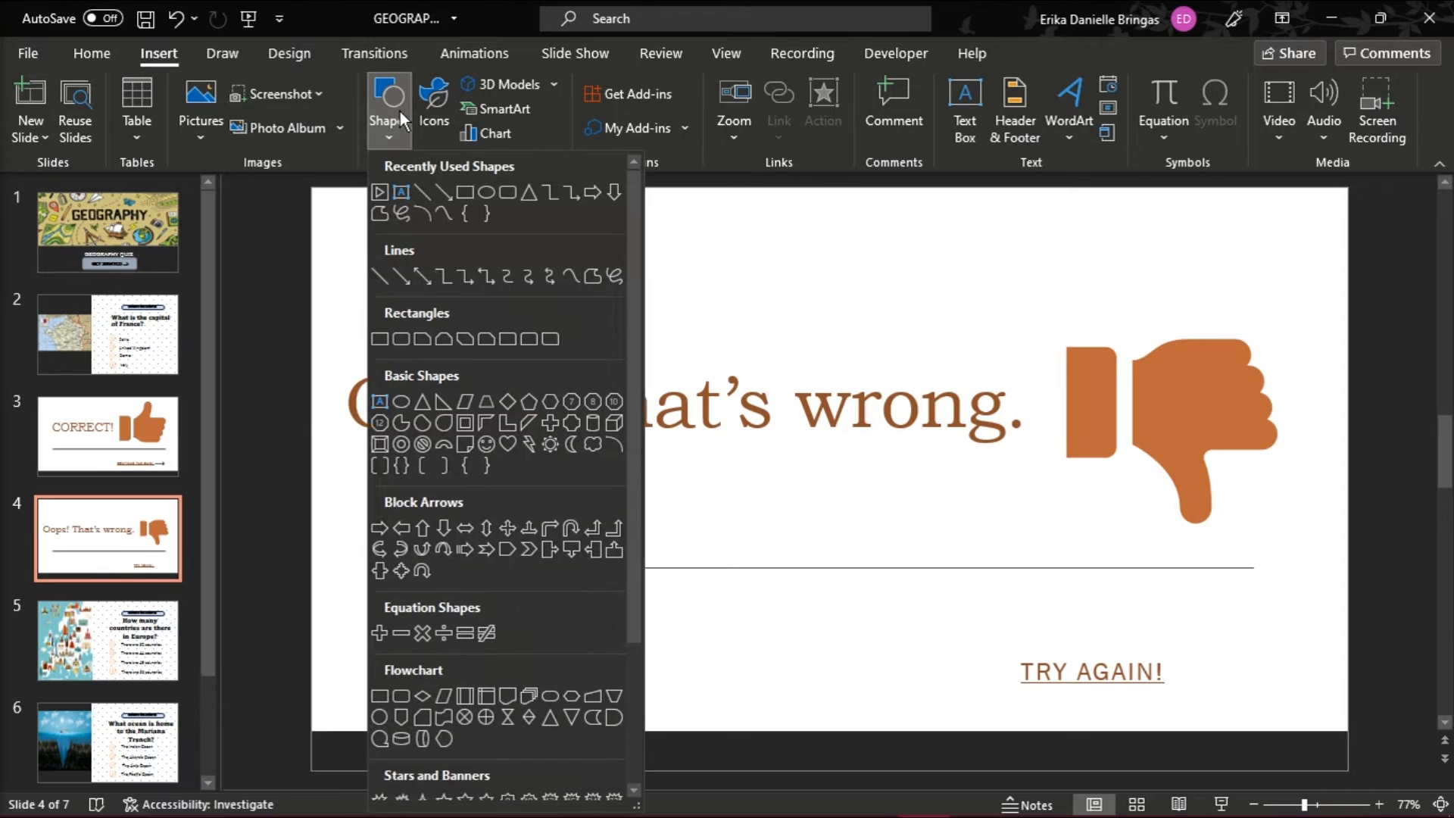
- Draw a back action button beside TRY AGAIN! hyperlinked to the previous slide, styled orange
{"action": "scroll", "scroll_direction": "down", "scroll_amount": 3}
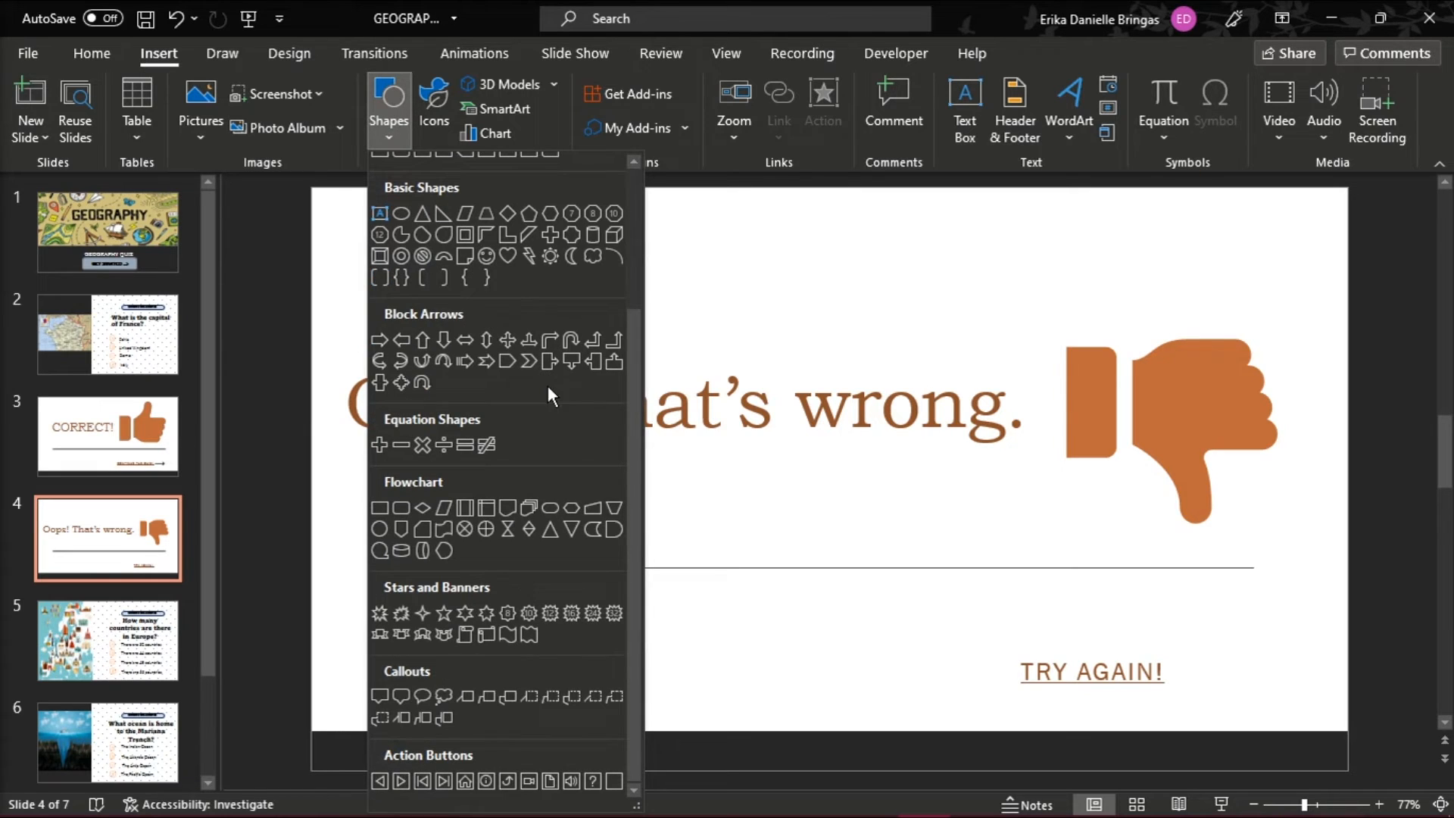
{"action": "mouse_move", "coordinate": [403, 759]}
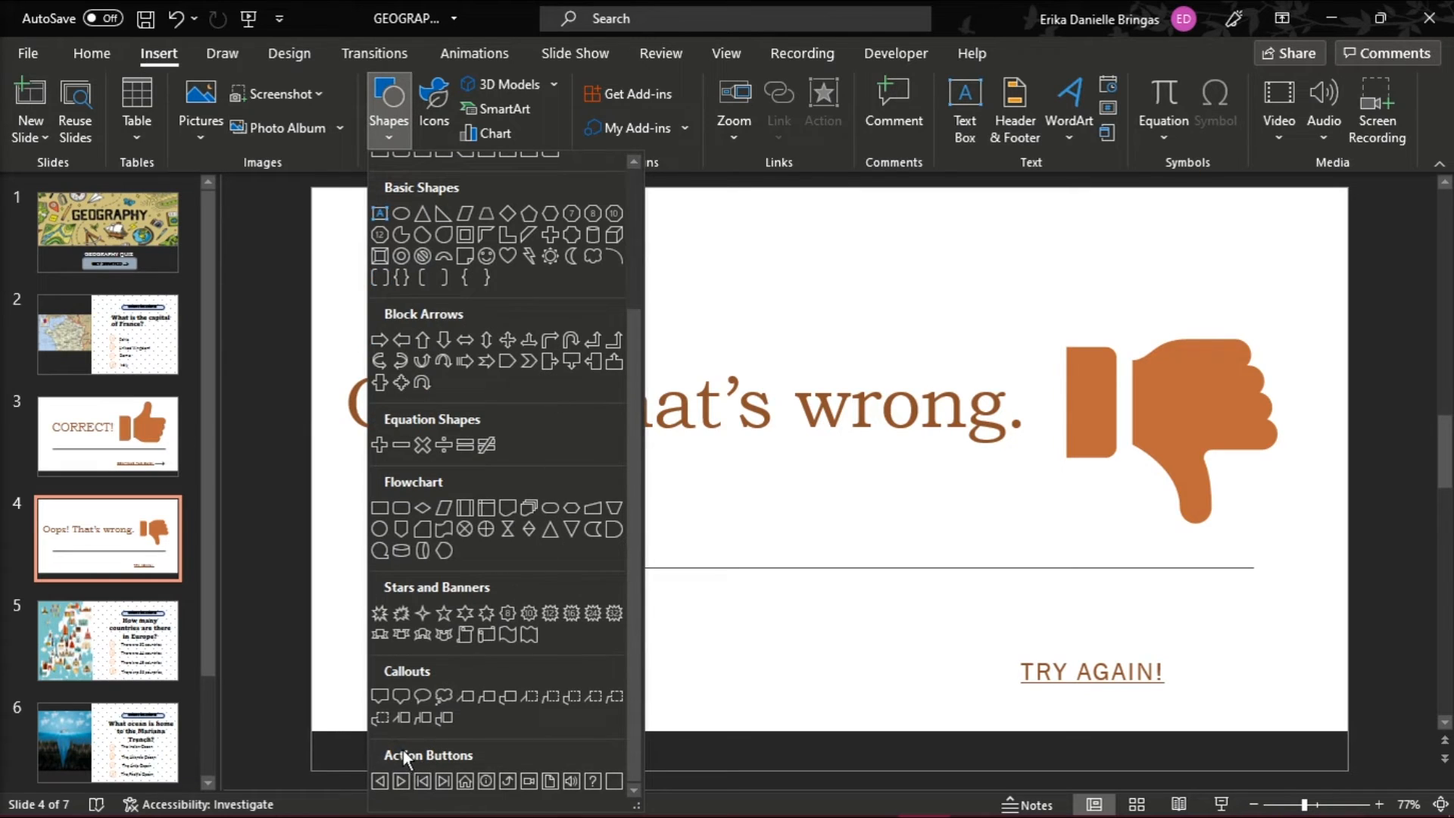
{"action": "mouse_move", "coordinate": [400, 781]}
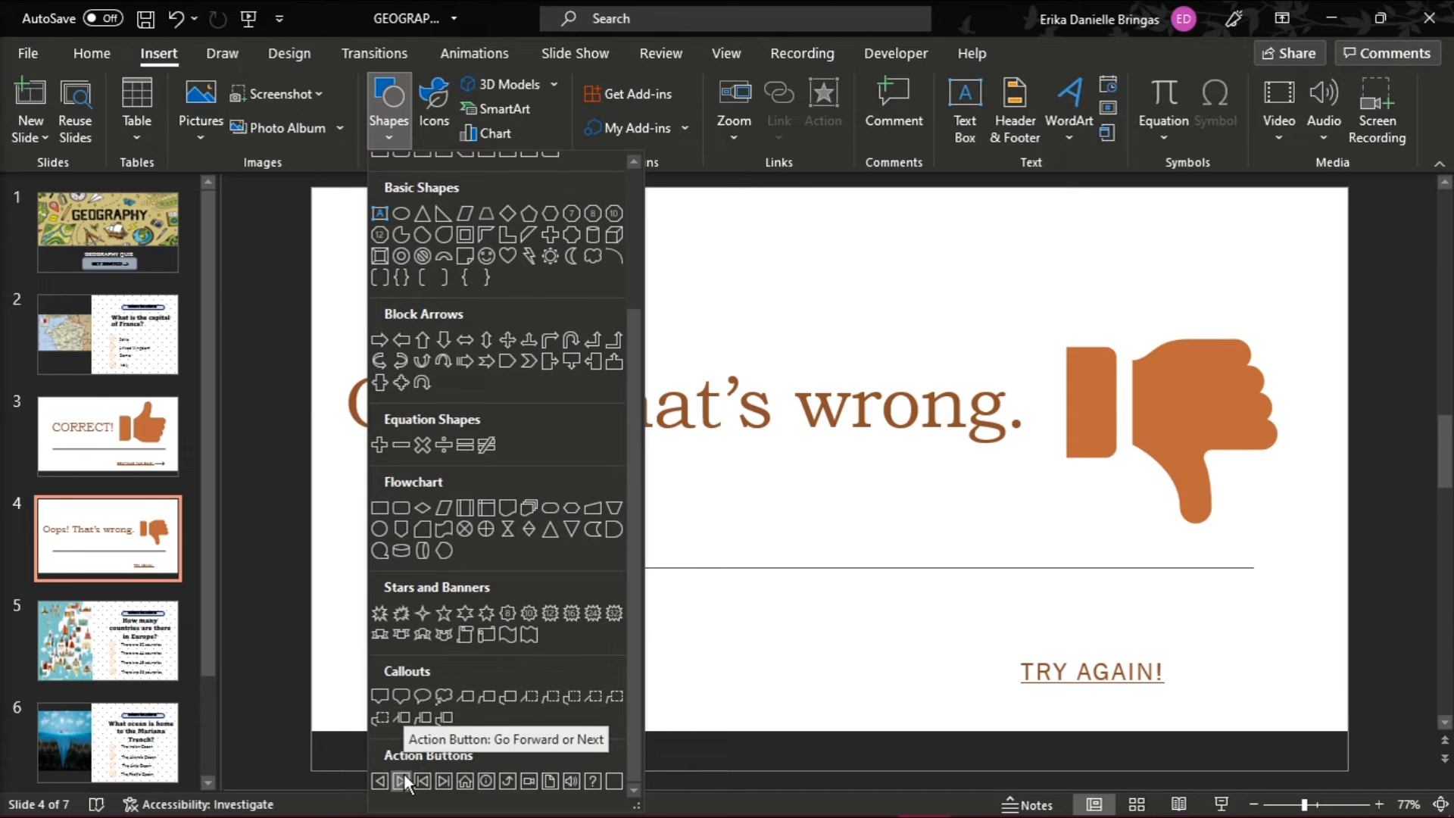
{"action": "left_click", "coordinate": [401, 781]}
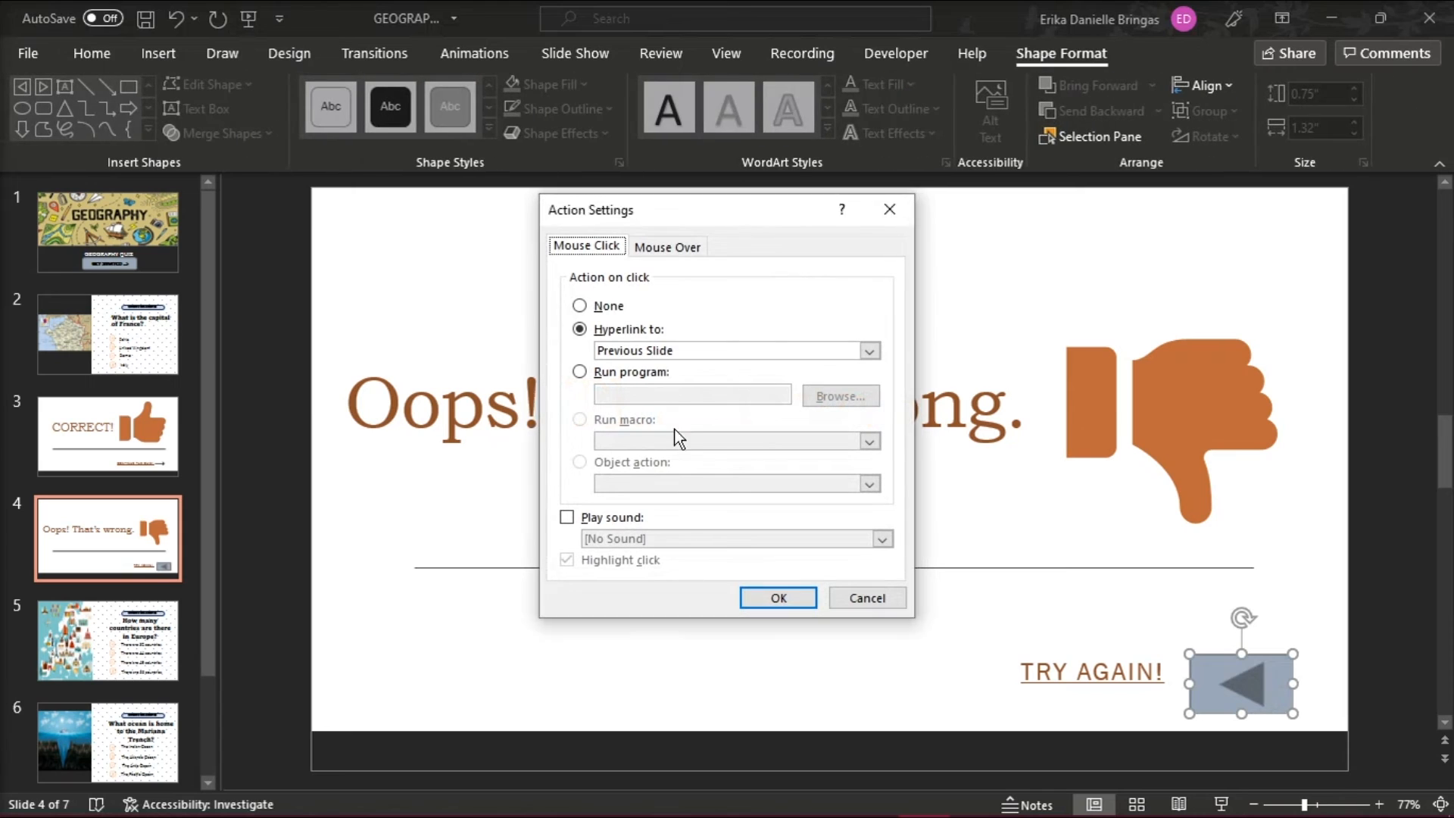
{"action": "left_click", "coordinate": [867, 349]}
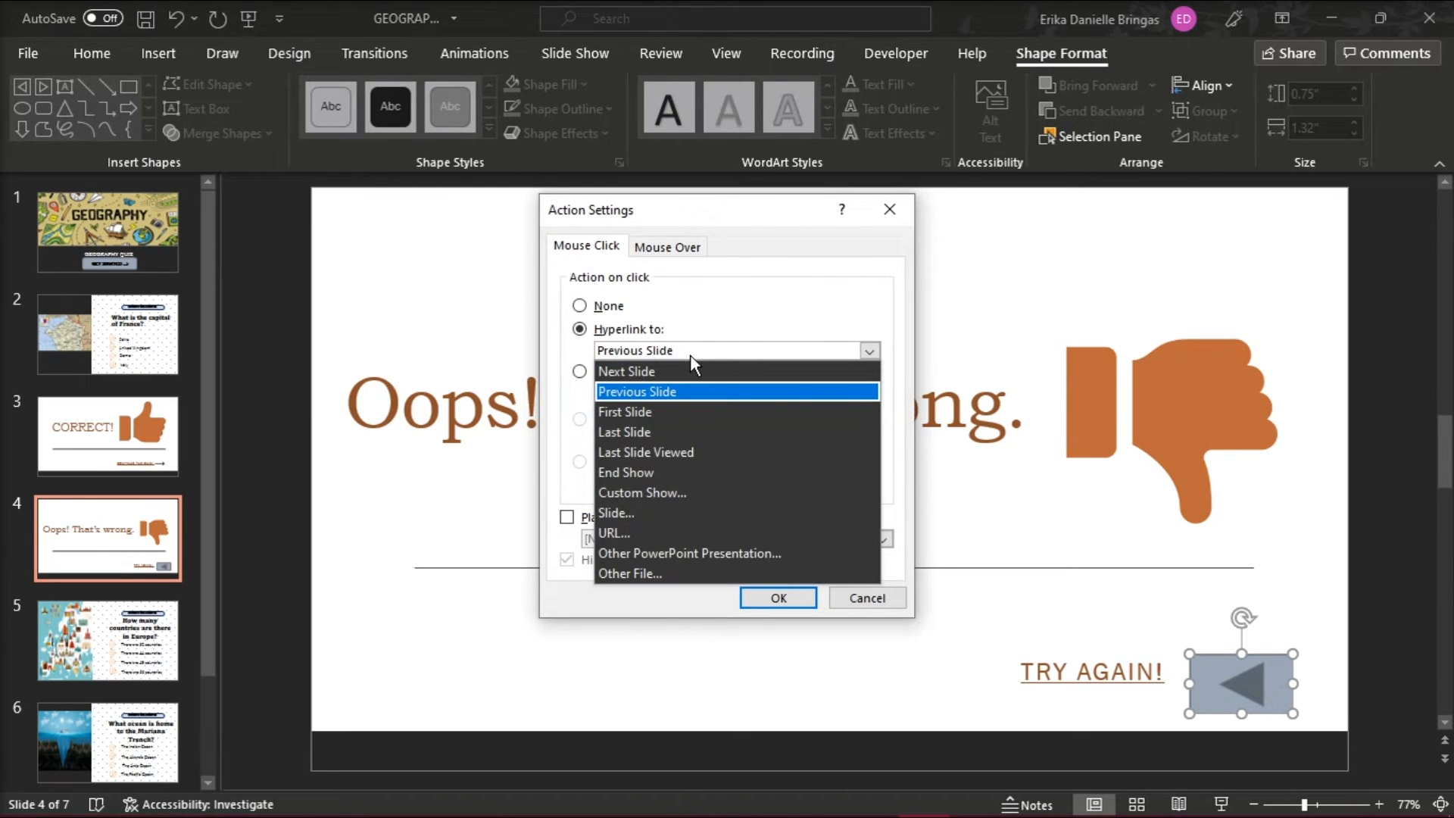
{"action": "mouse_move", "coordinate": [674, 453]}
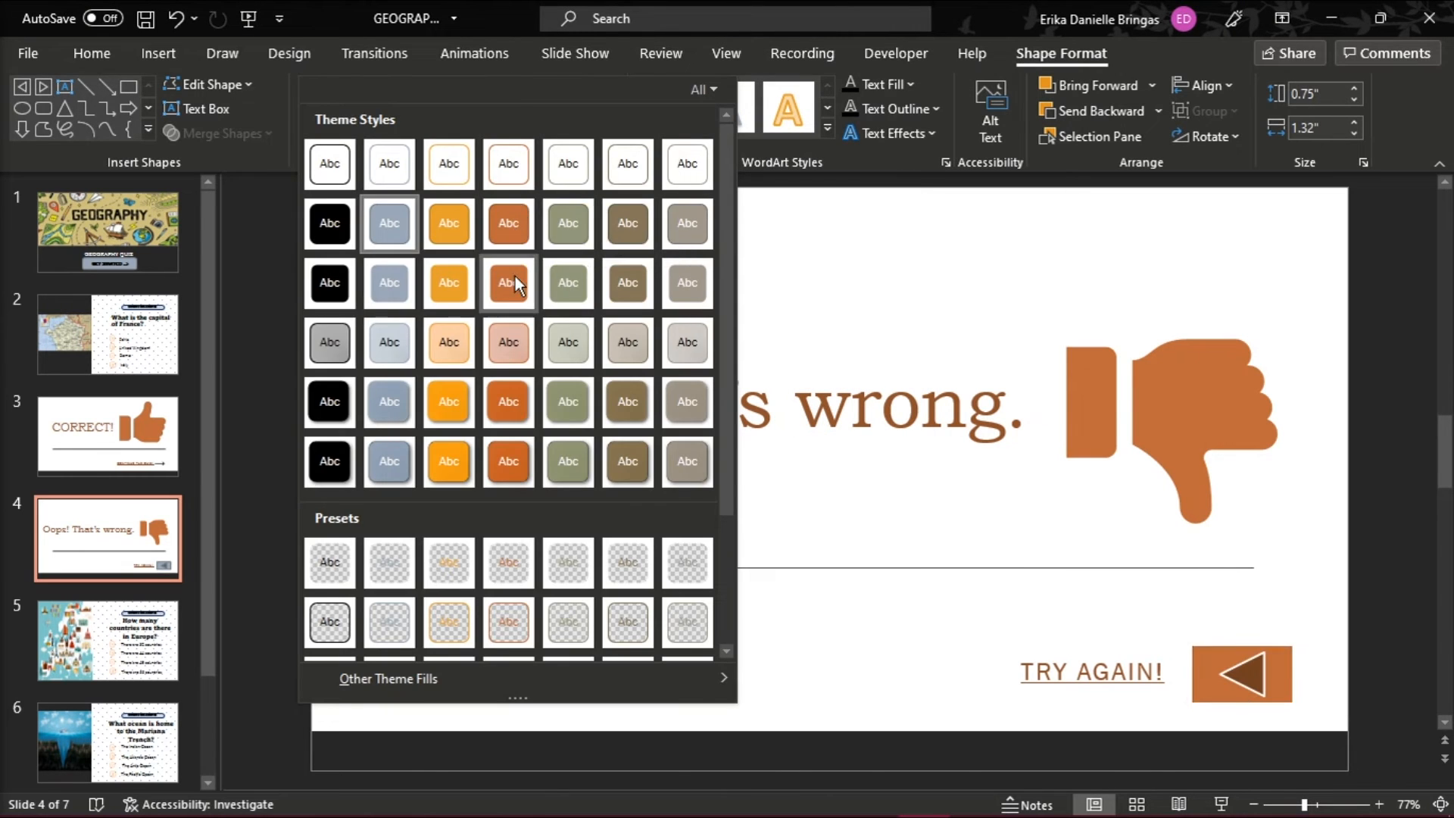
- Switch to the title slide and select the GET STARTED text
{"action": "left_click", "coordinate": [108, 232]}
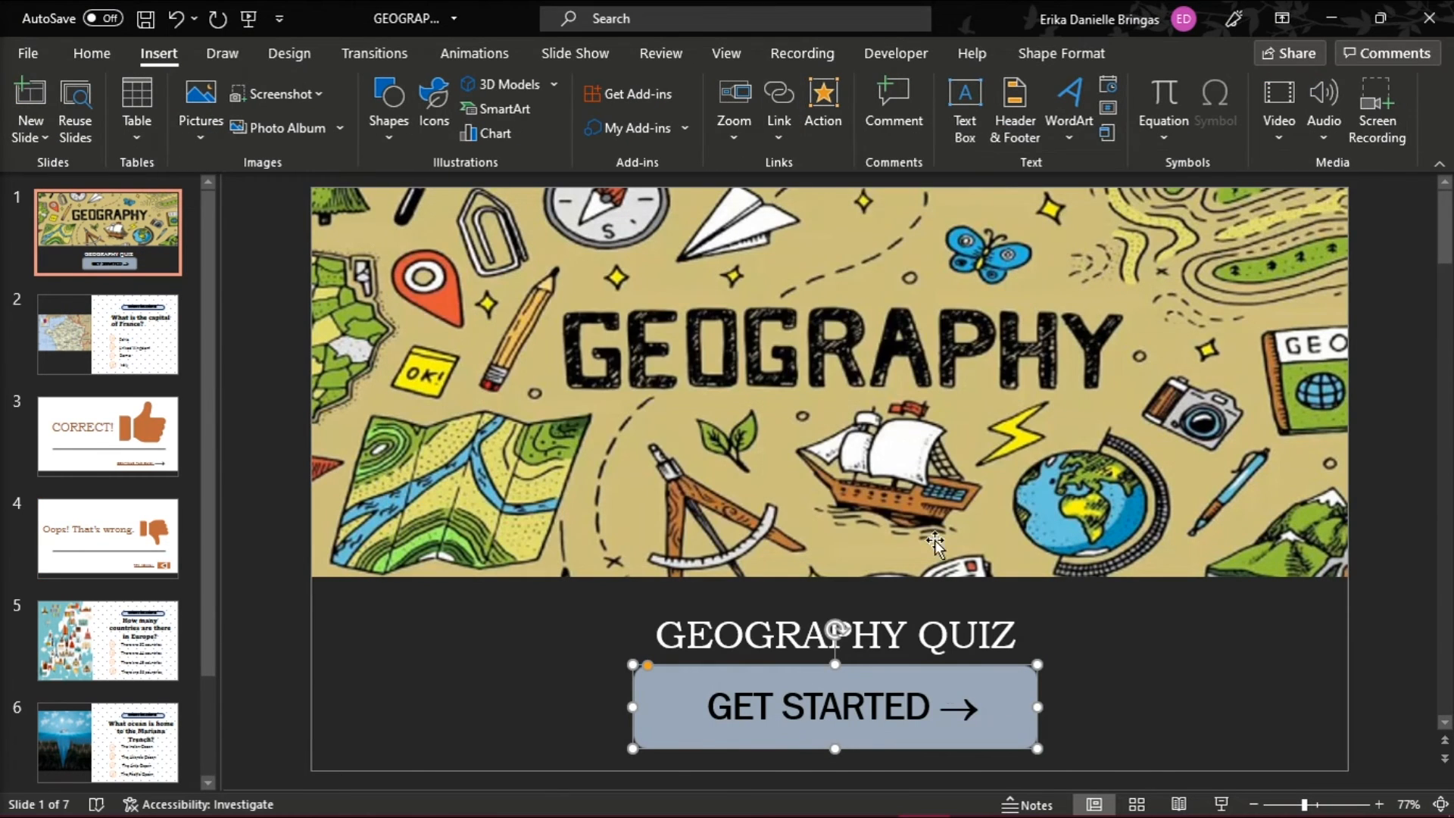
{"action": "triple_click", "coordinate": [819, 706]}
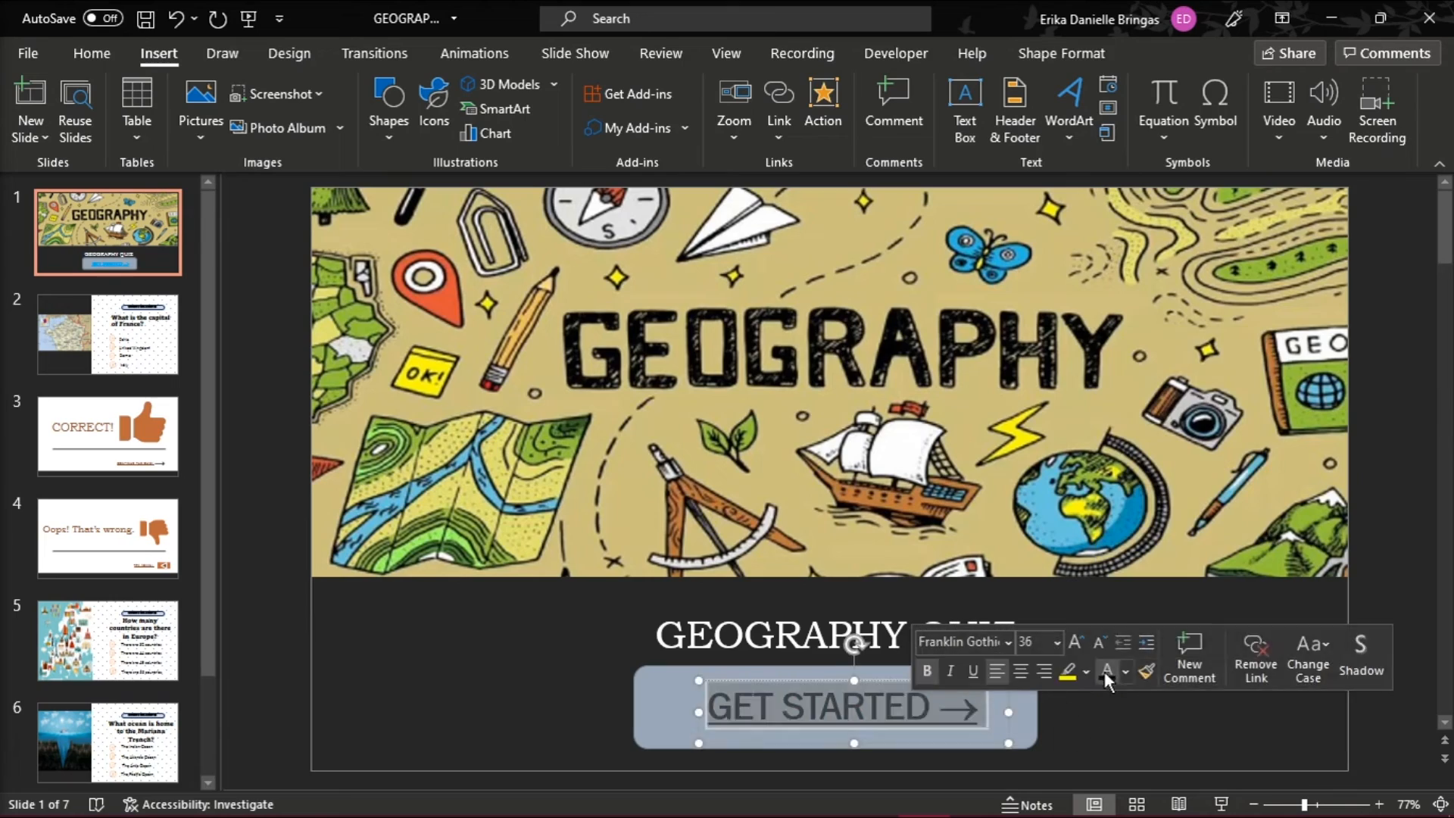